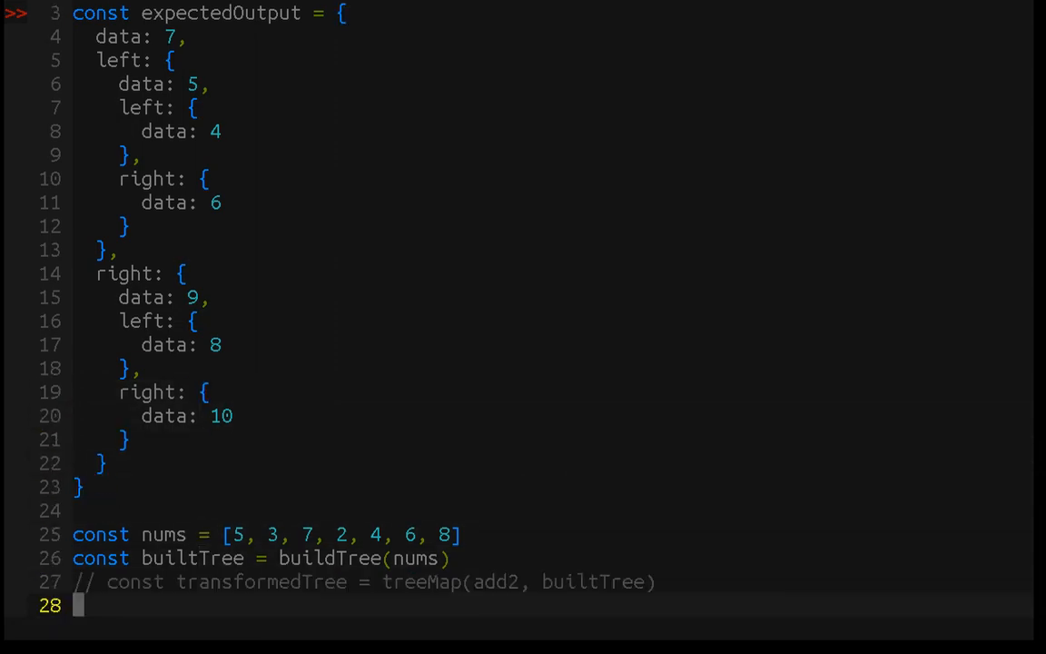
Scroll down and run the file with node to print the built tree
scroll(down, 3)
text(:!node r)
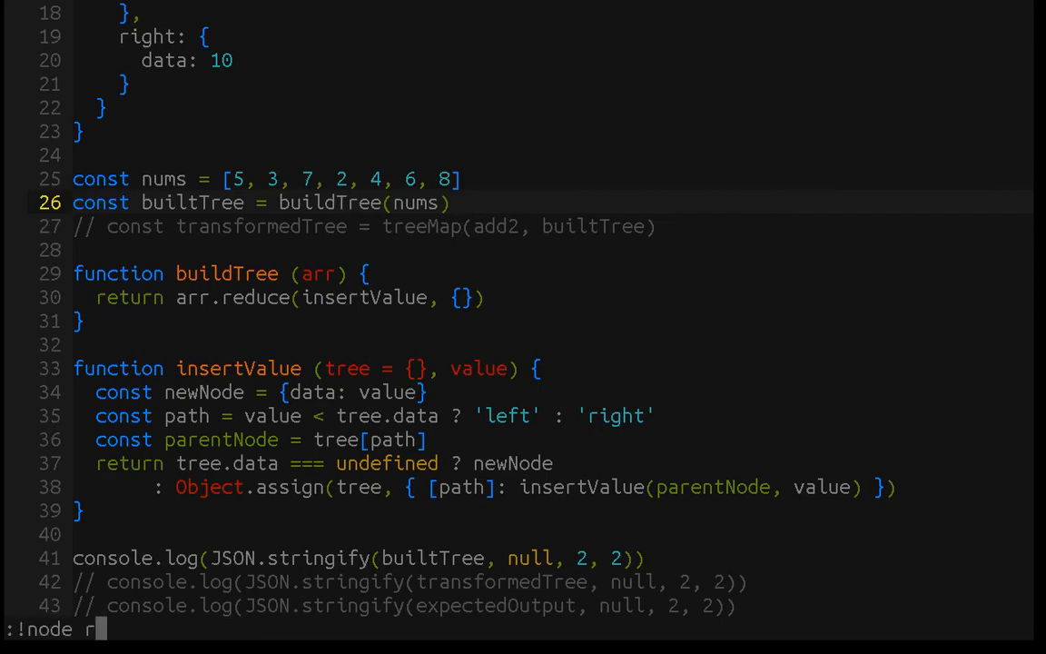
key(Enter)
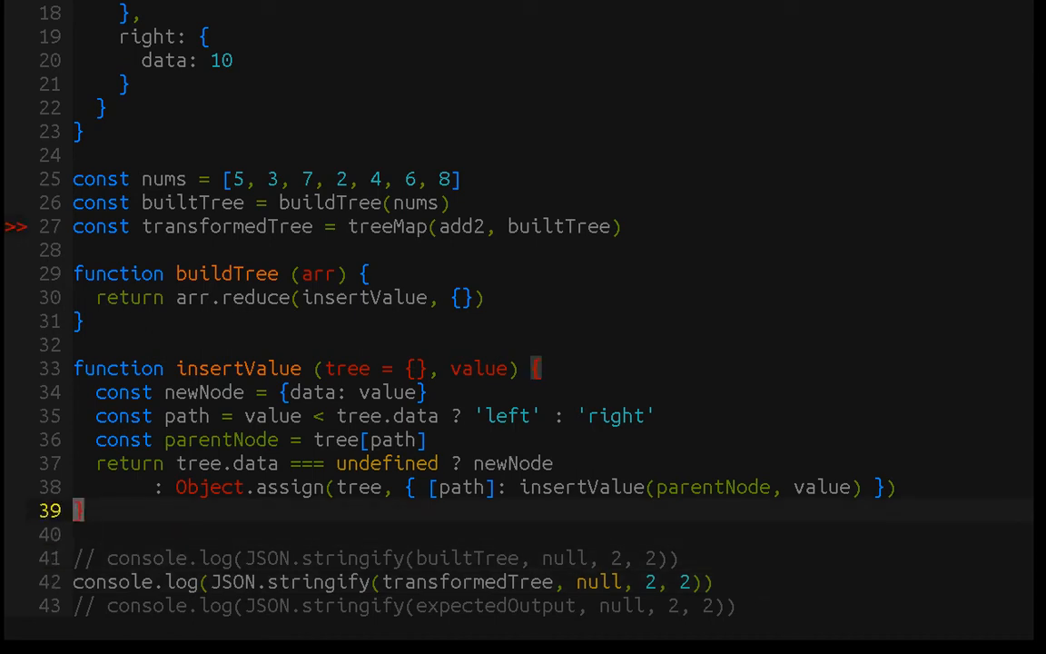
Below insertValue, type 'function add2 (x)' and start its return statement
key(i)
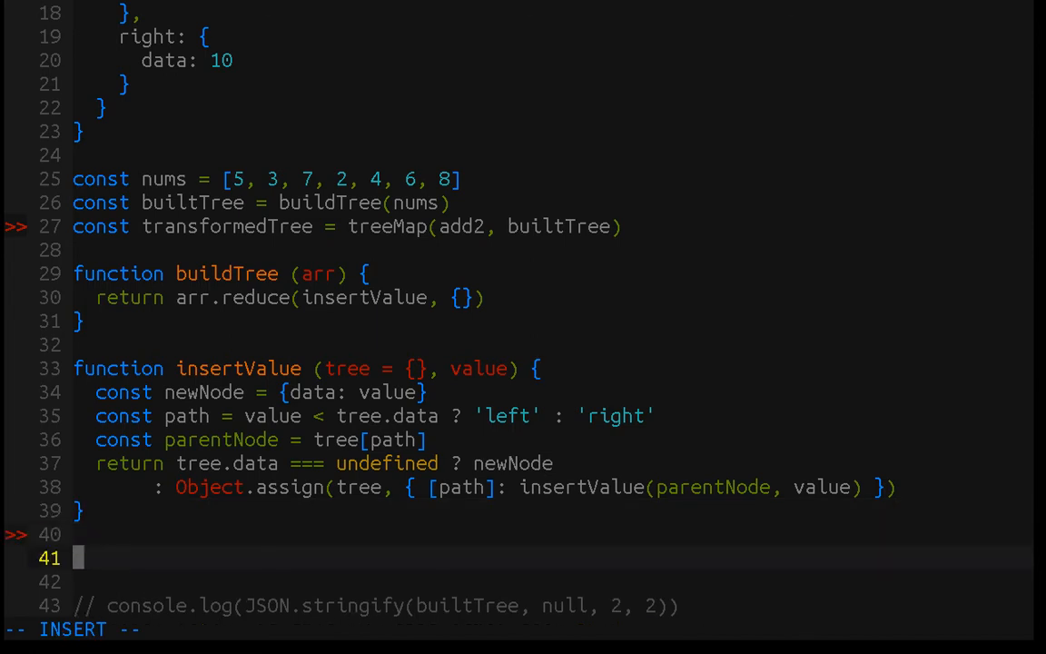
text(function add)
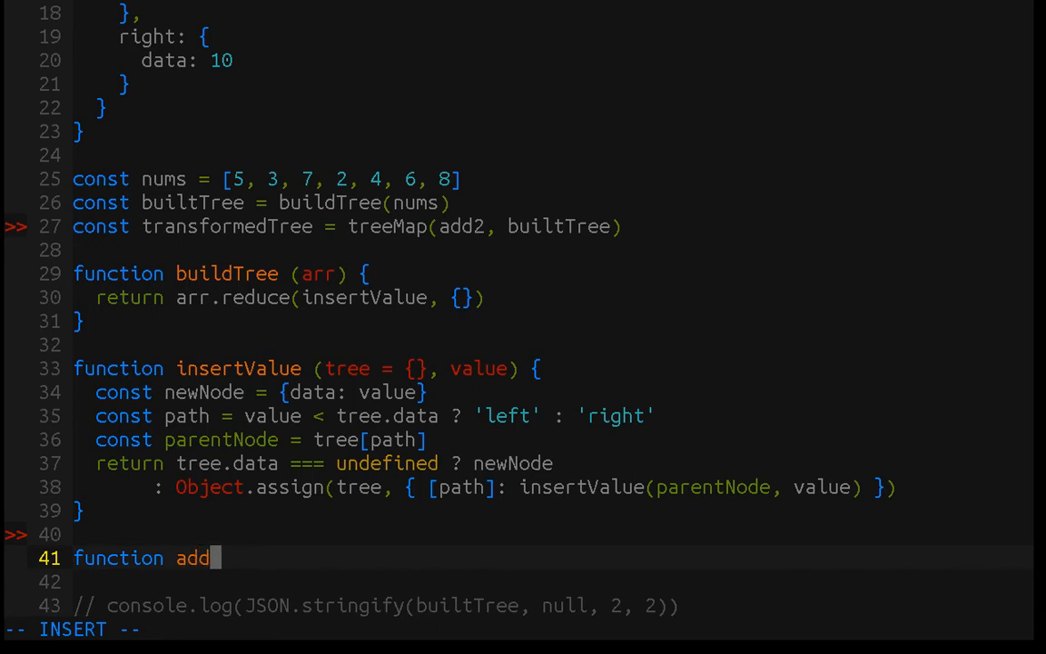
text(2 (x) {)
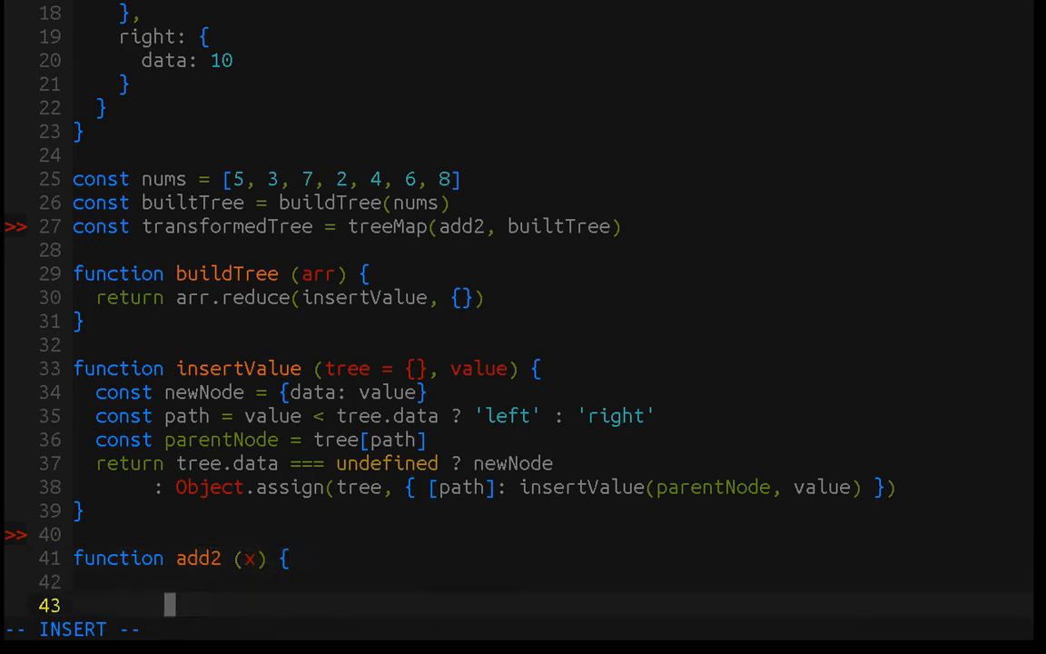
text(retutn)
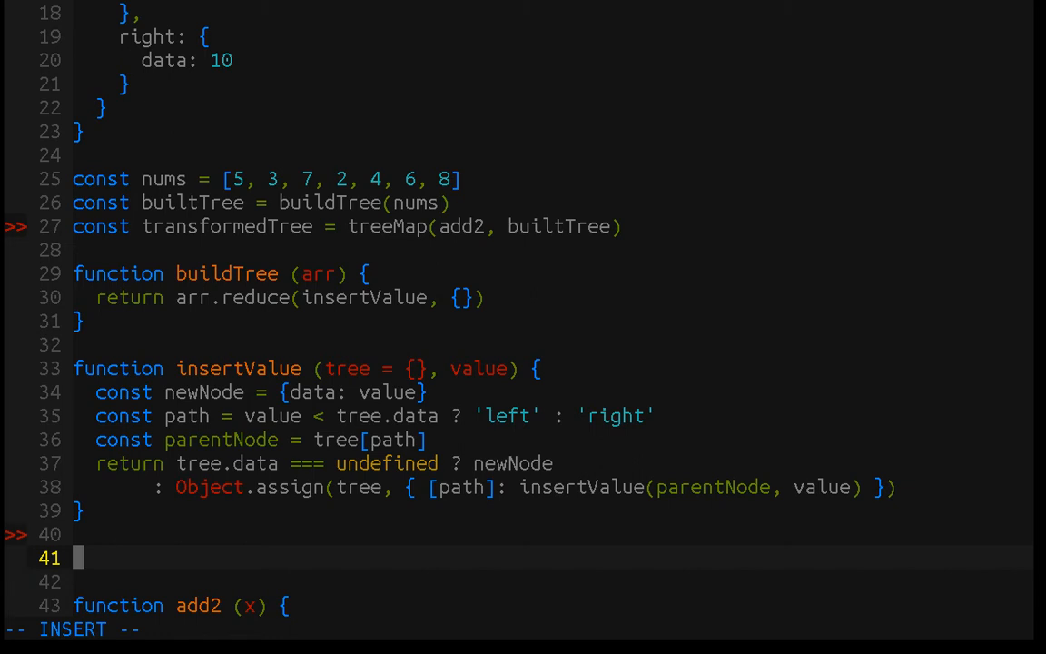
Type 'function treeMap (fn, tree) { return' above add2, then leave insert mode
text(function treeMap)
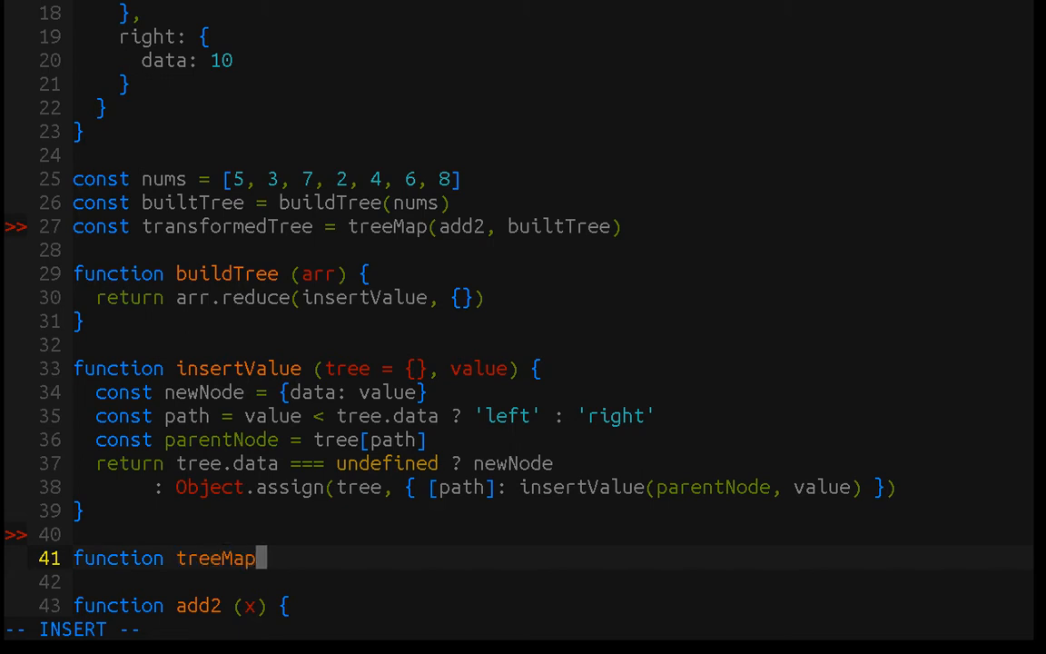
text((fn,)
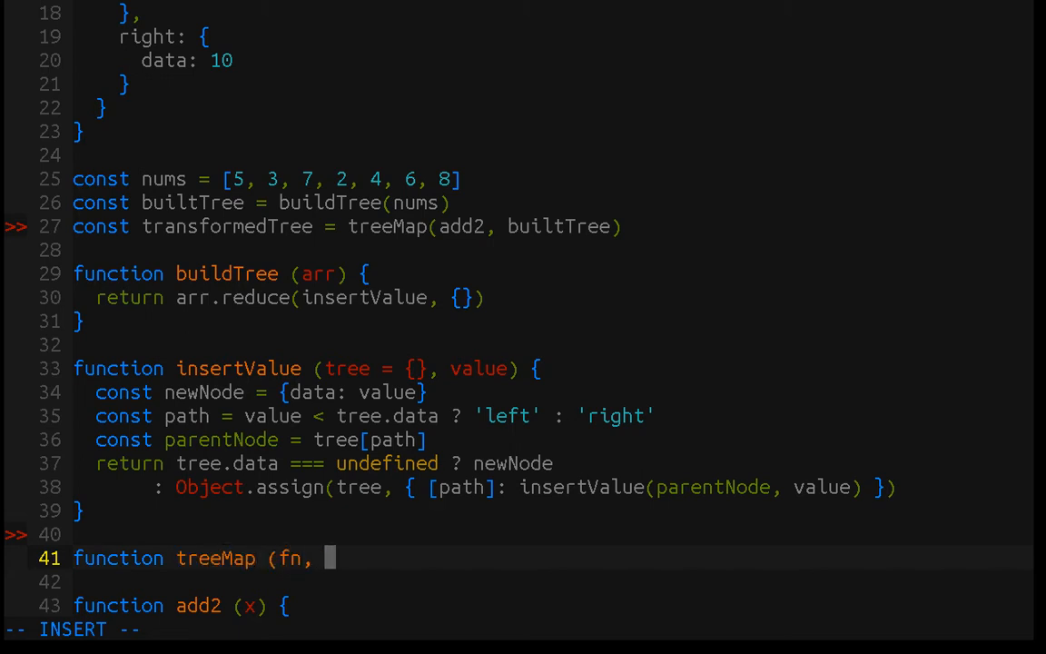
text(tree)
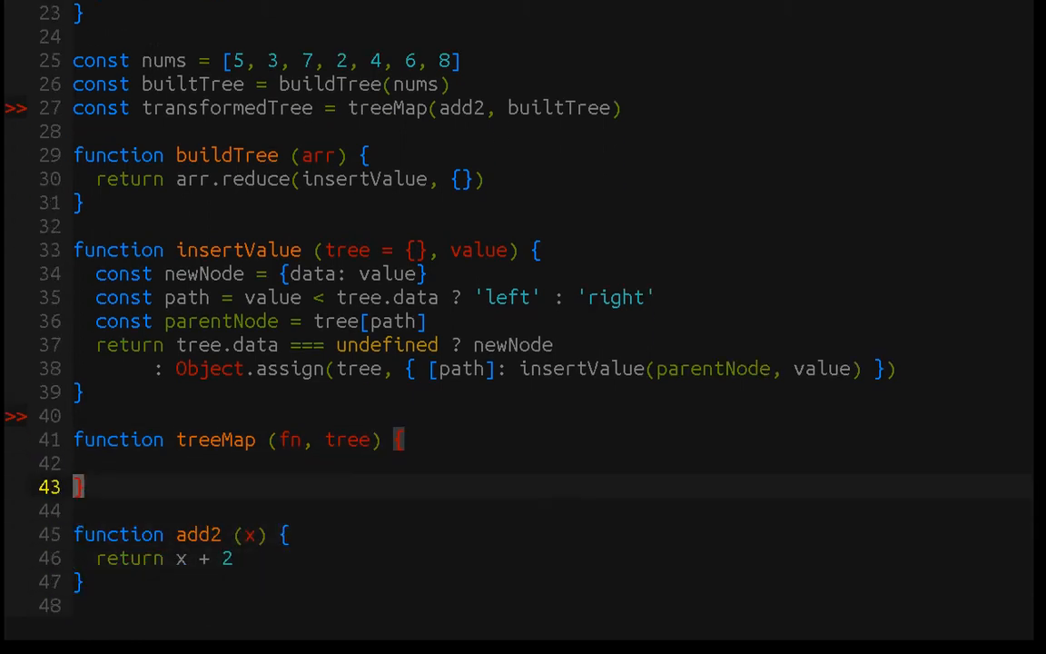
text({)
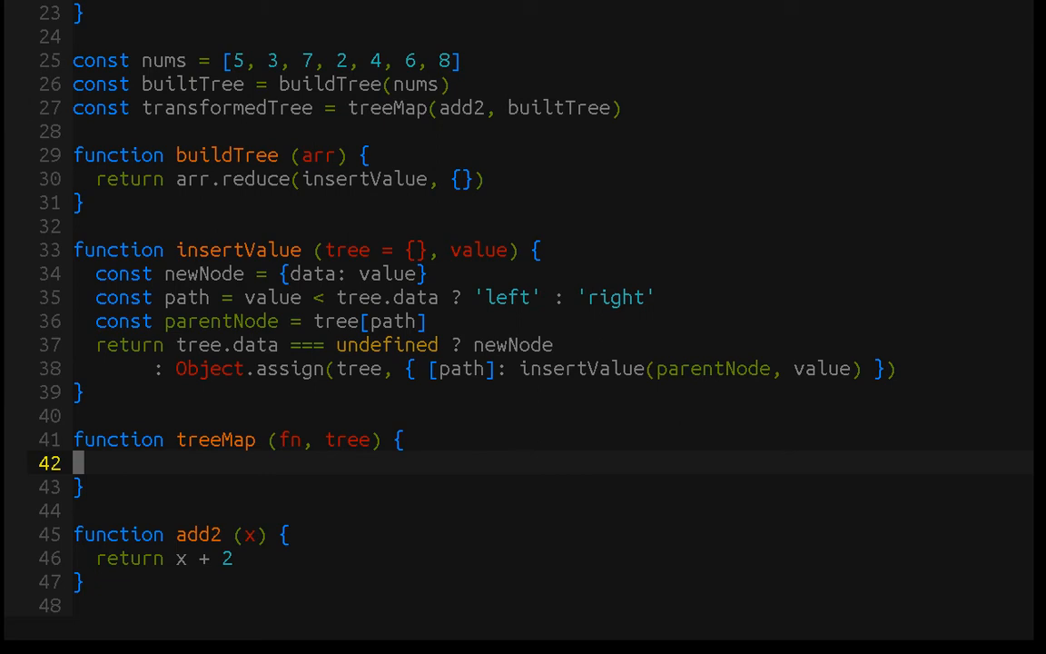
text(return)
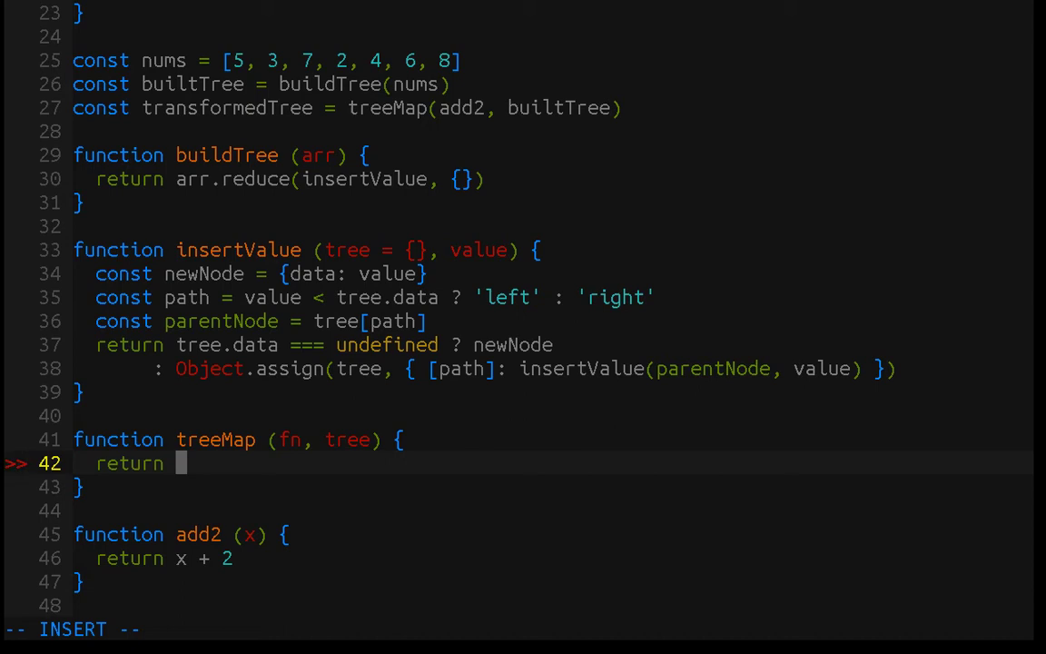
key(Escape)
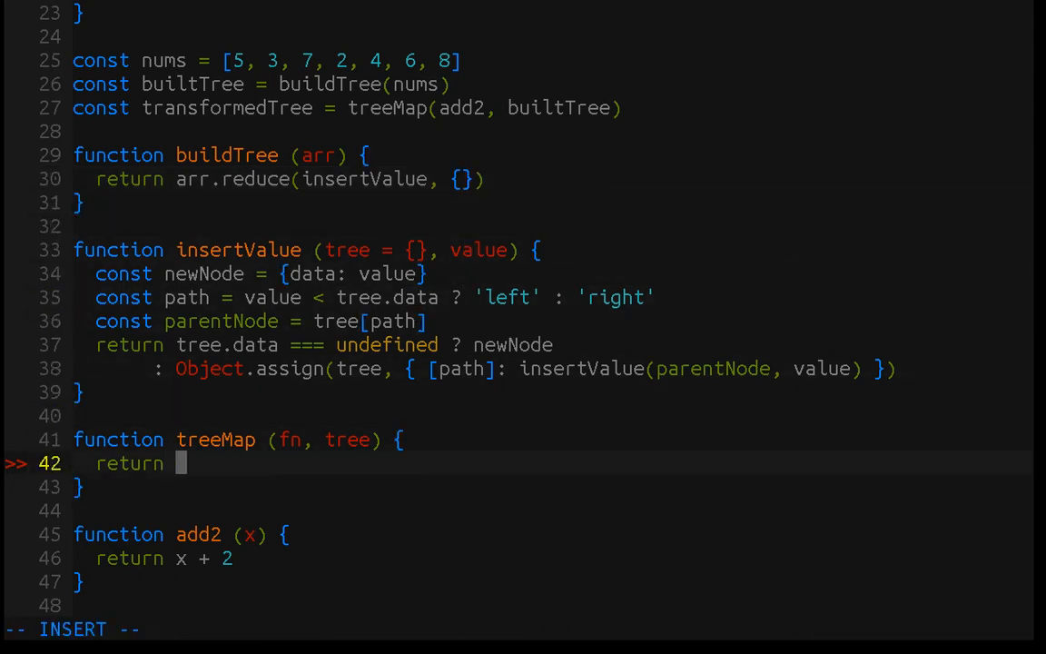
Complete the return: tree === undefined ? {} : Object.assign({ data: fn(tree.data) }, left, right)
text(tree ===)
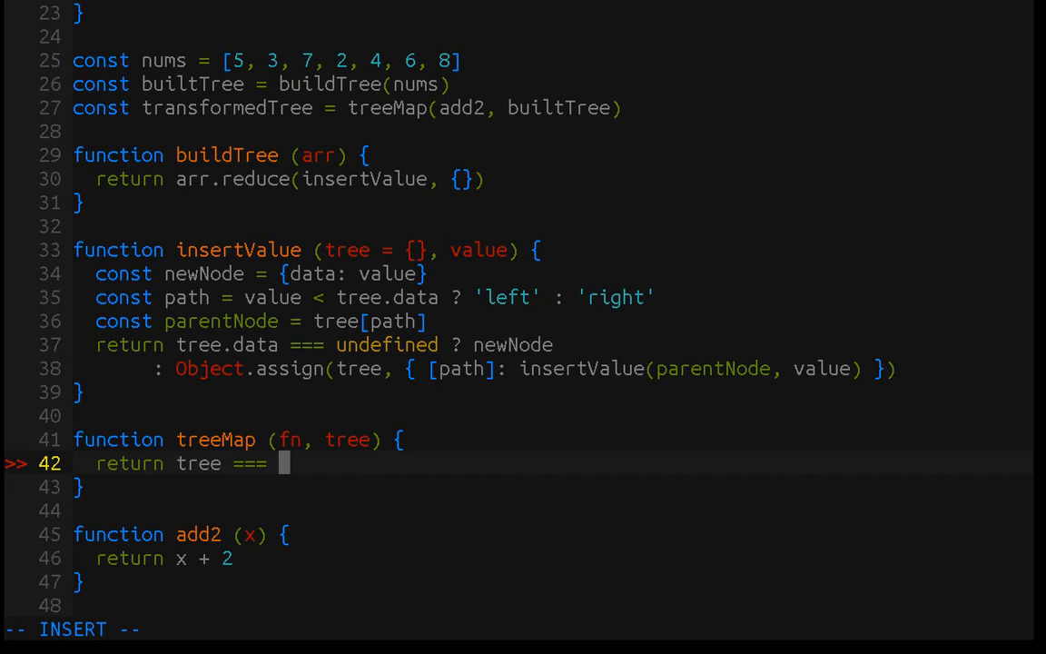
text(undefined)
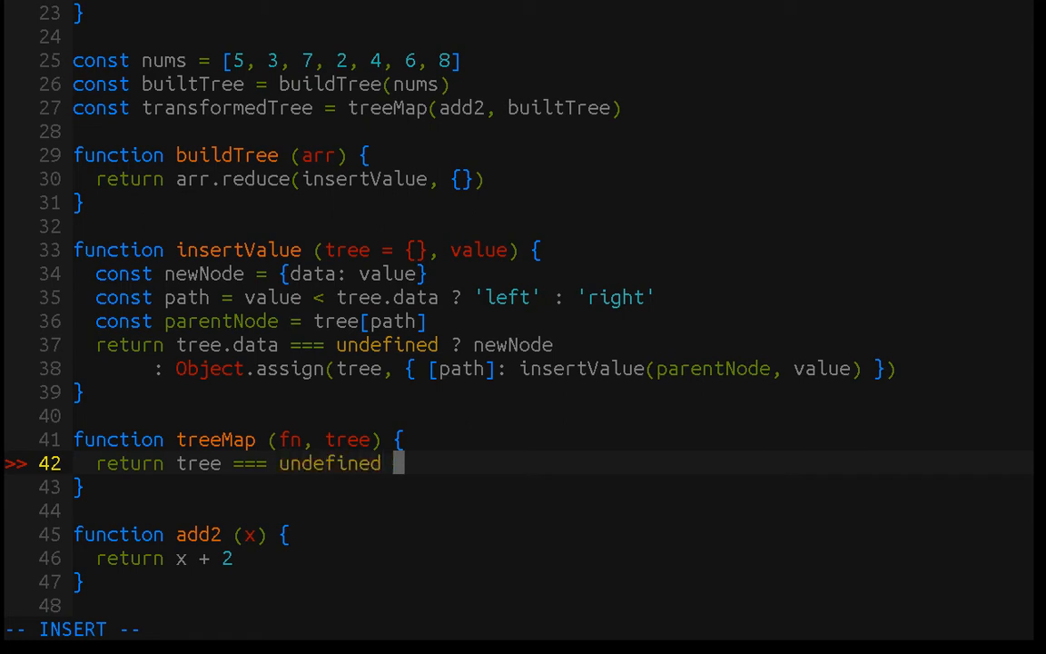
text(:)
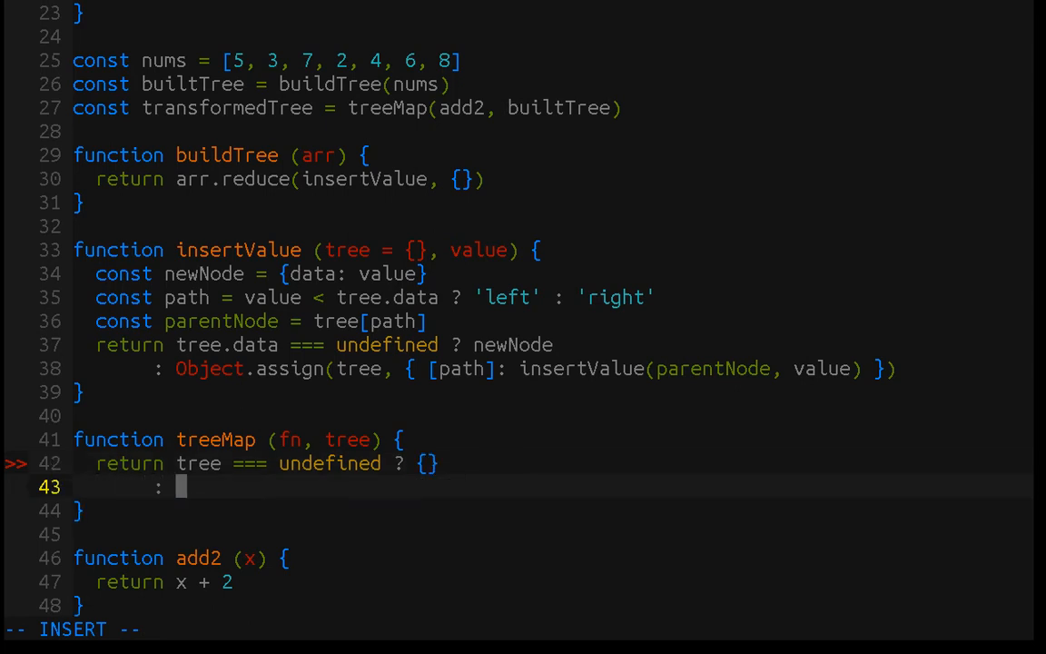
text(Object)
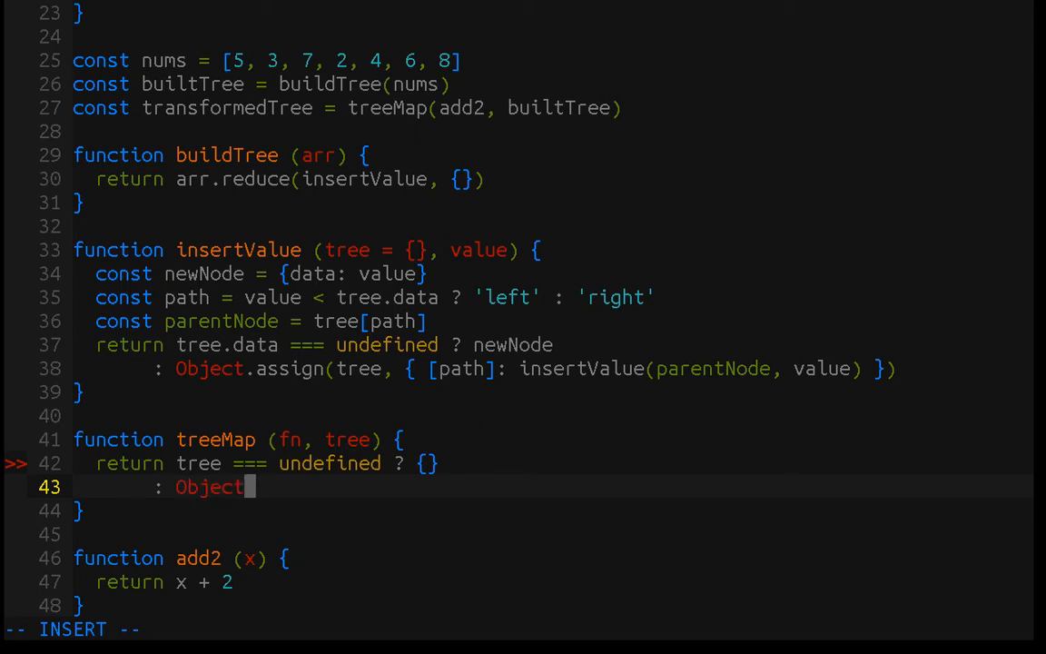
text(.)
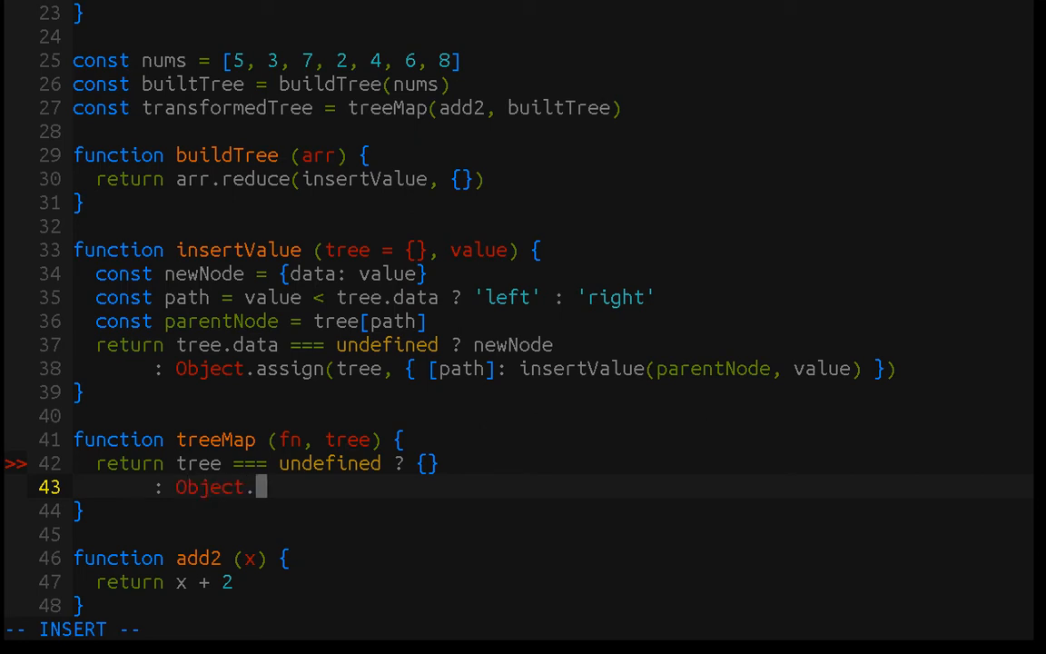
text(assign)
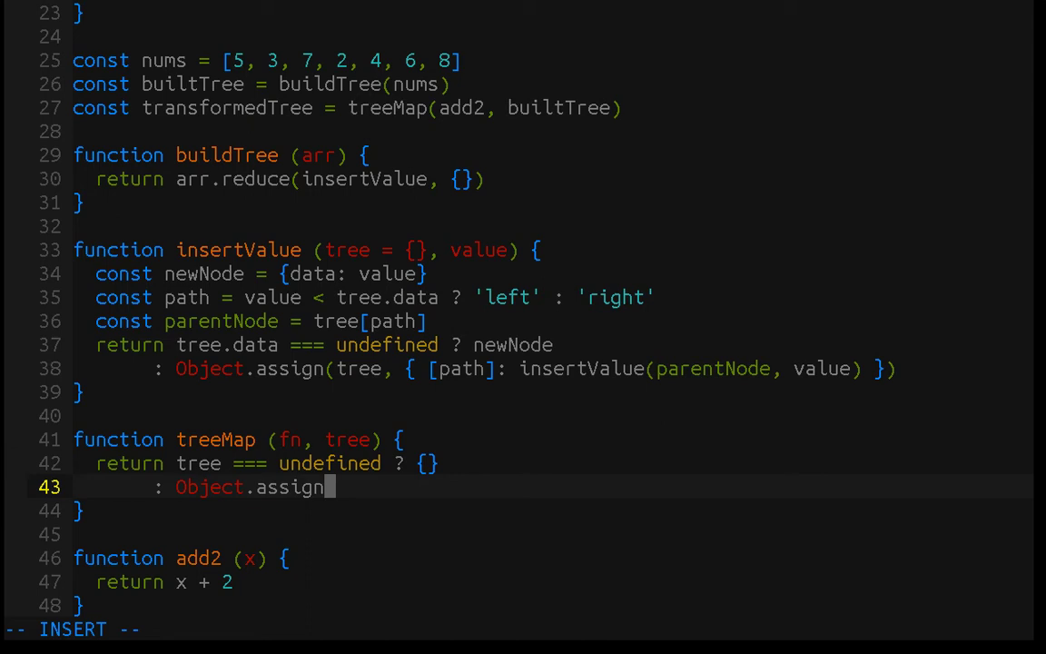
text(()
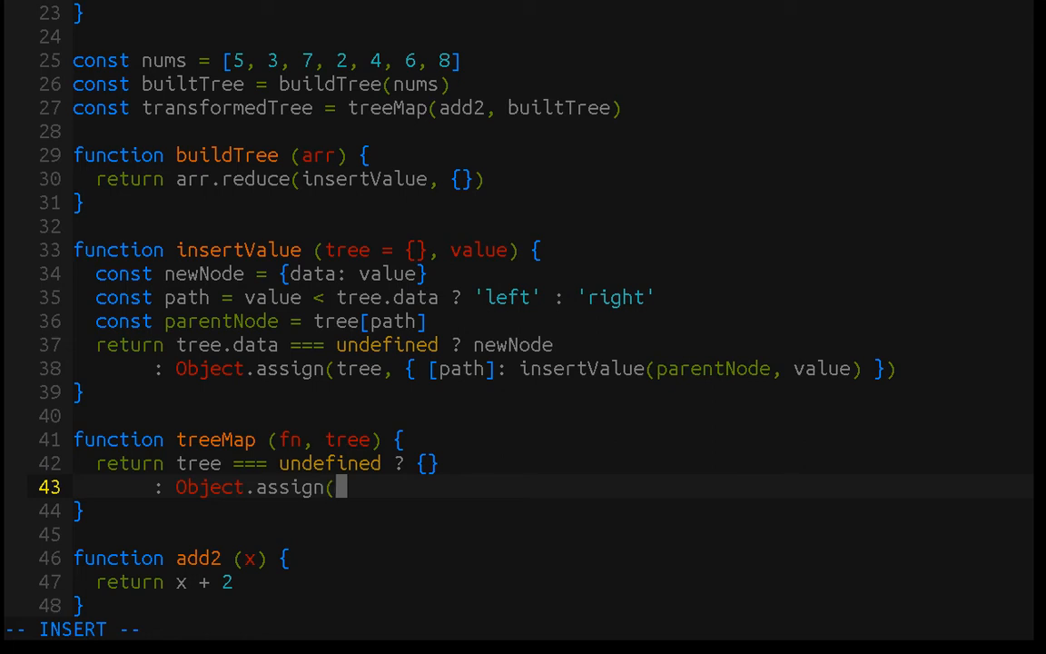
text({ data:)
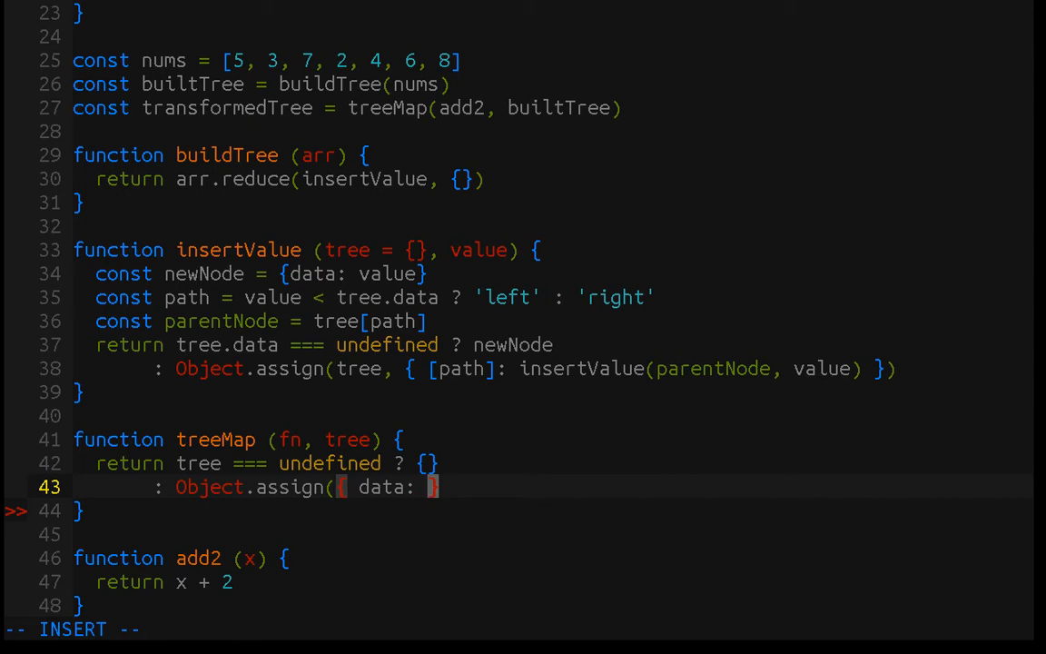
text(fn()
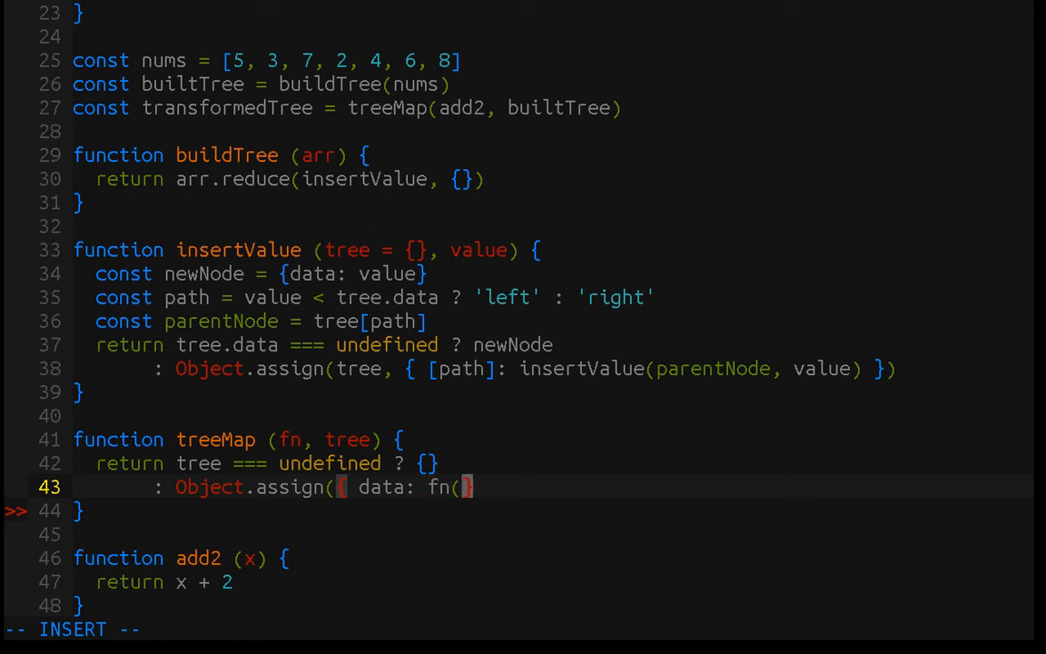
text(tree.data)
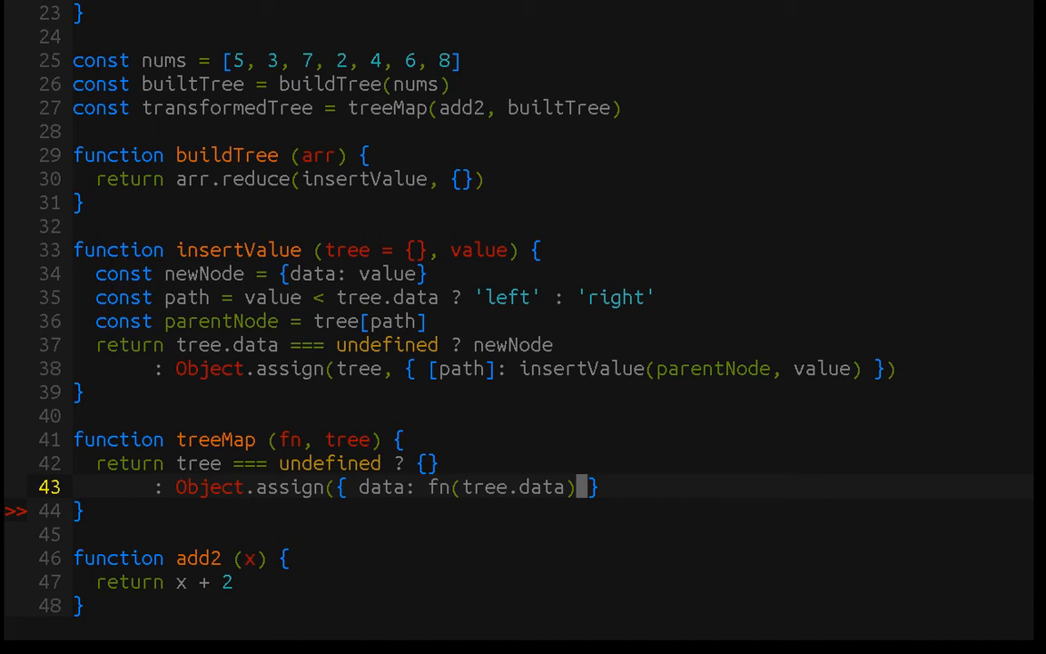
text(},)
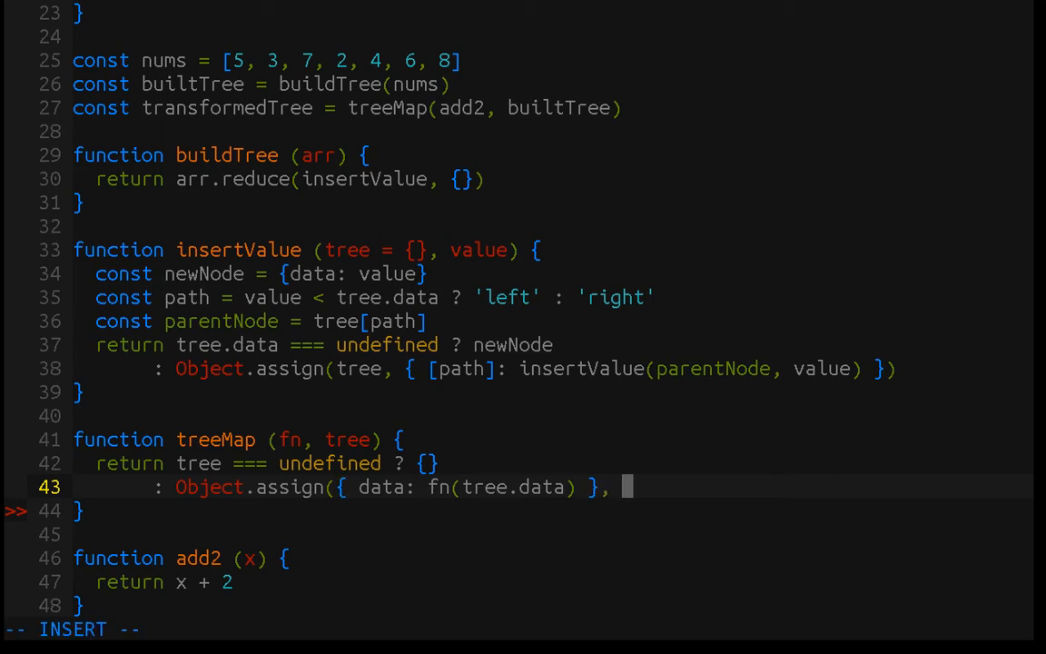
text(left, right)
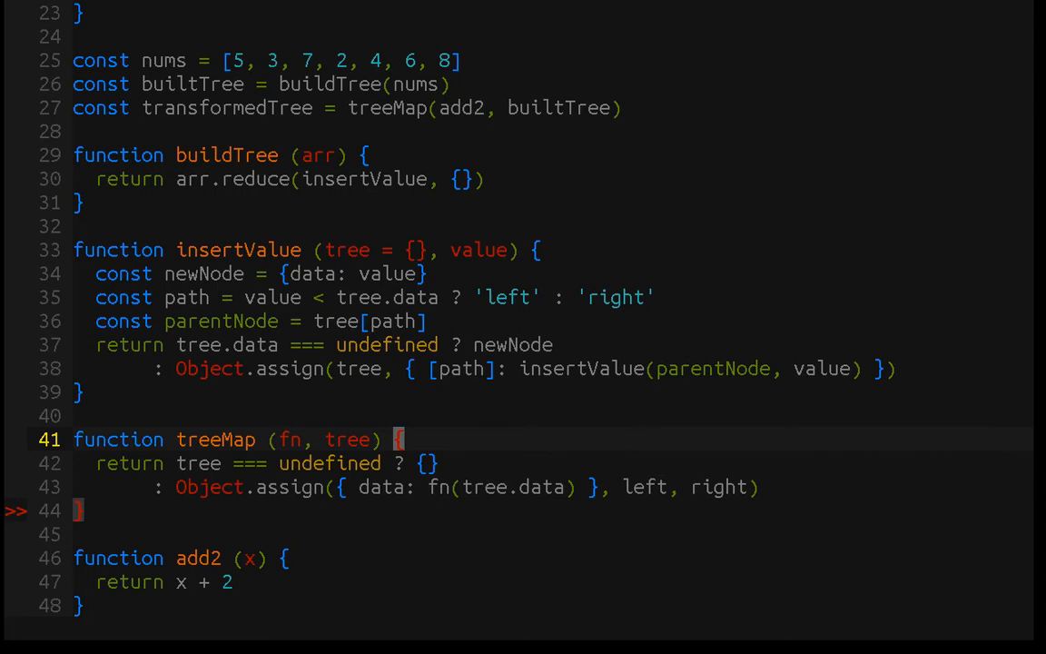
Add 'const left = tree.left === undefined' at the start of treeMap's body
key(o)
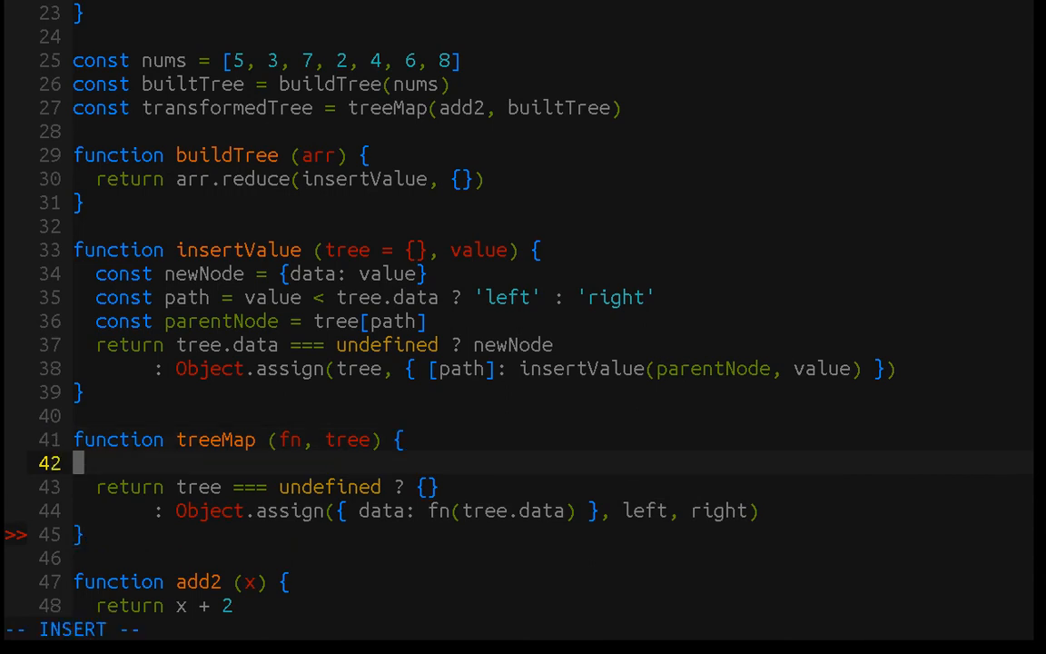
text(const)
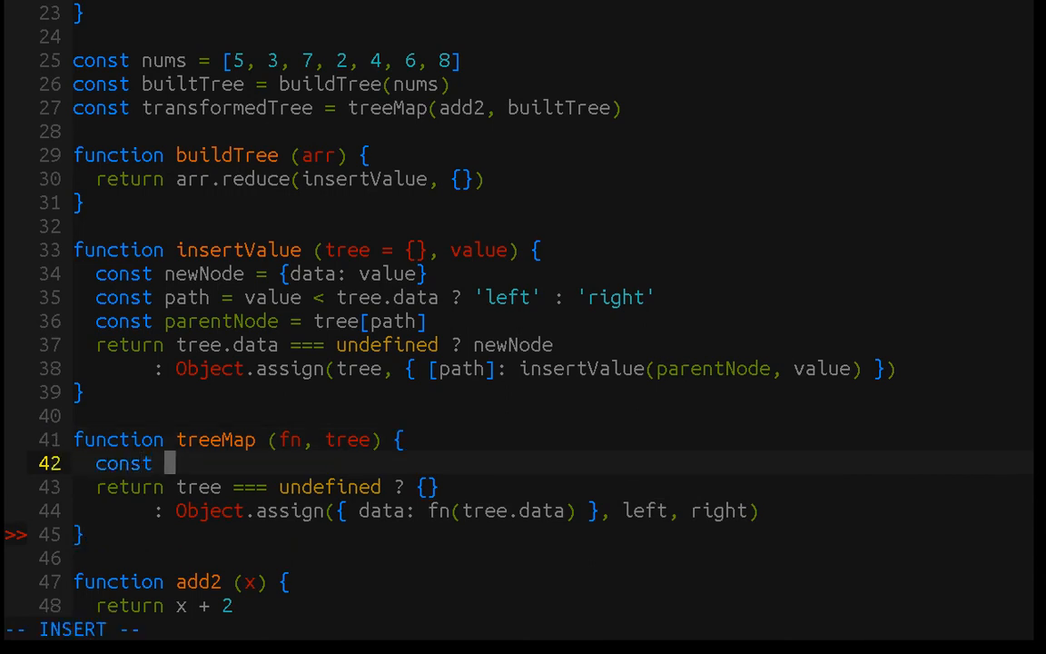
text(left =)
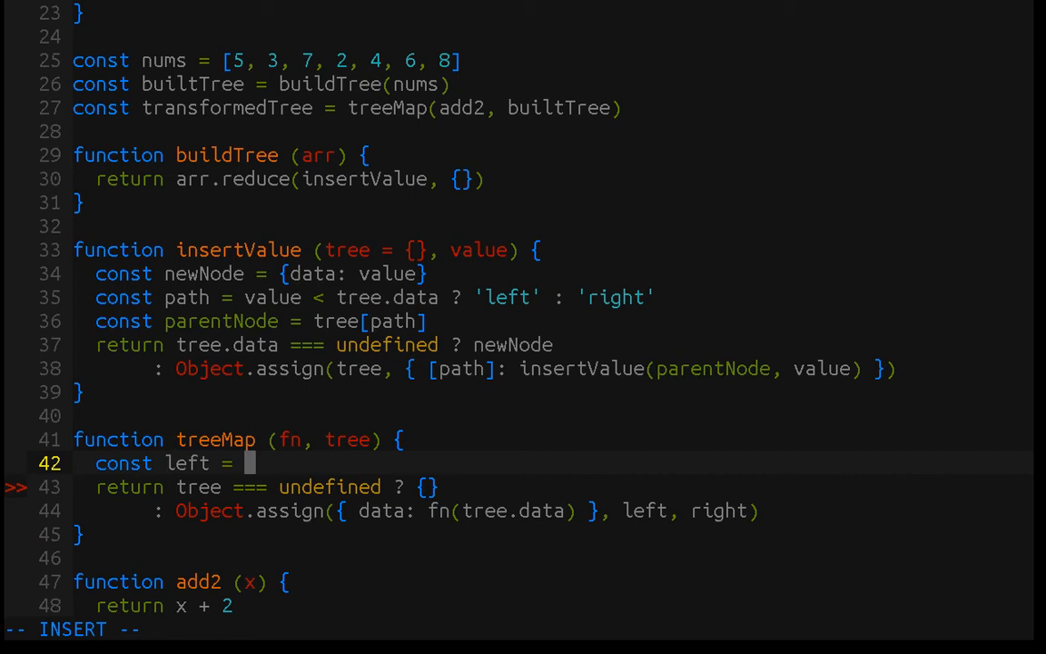
text(tree)
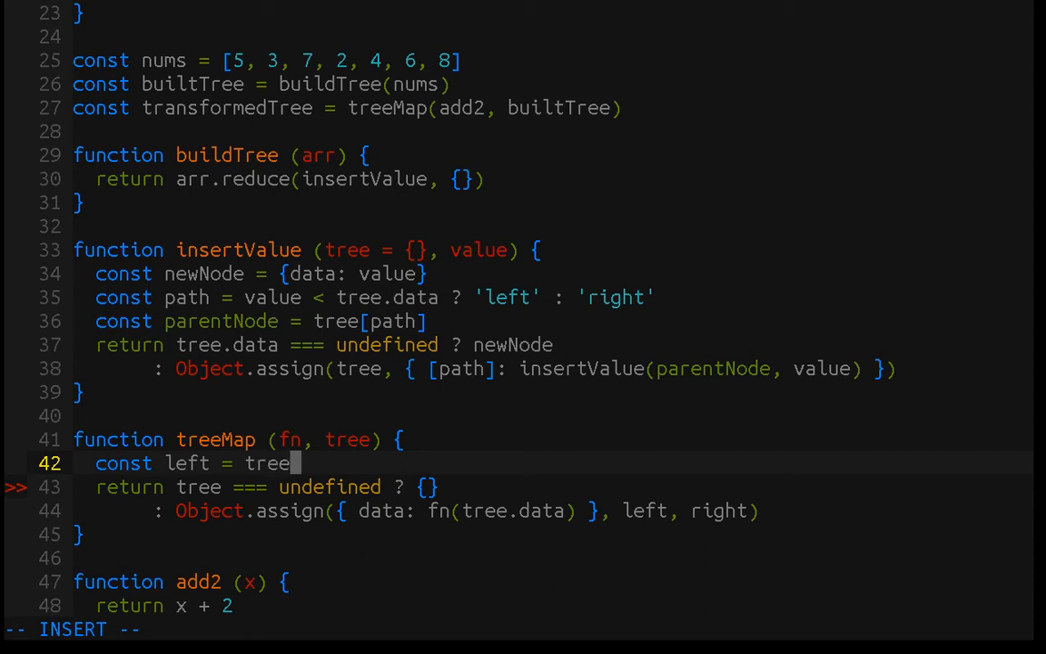
text(.left)
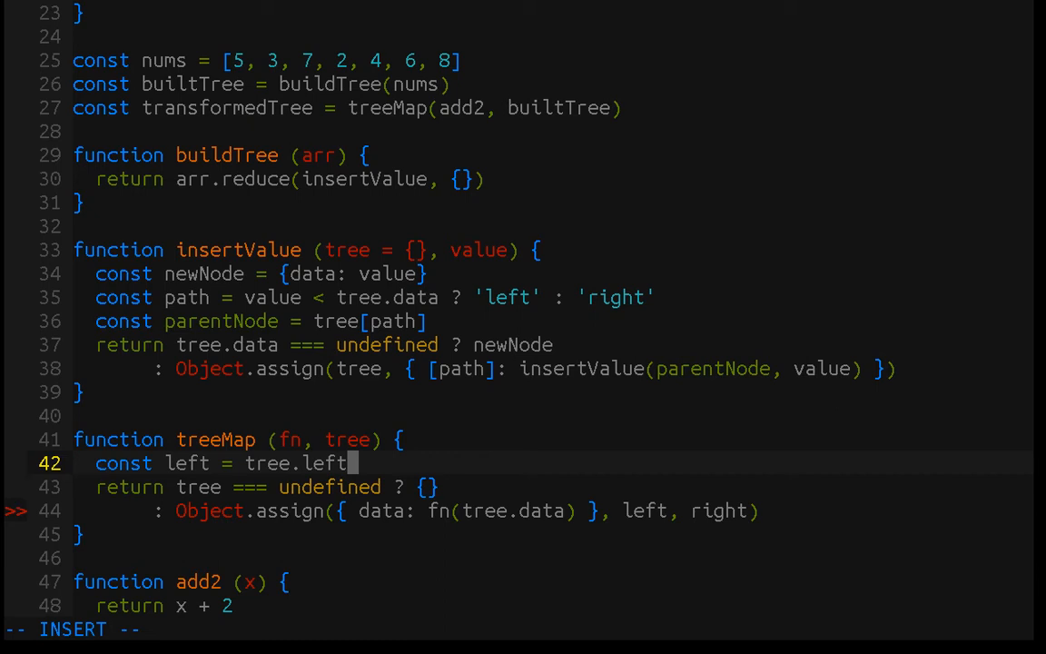
text(!)
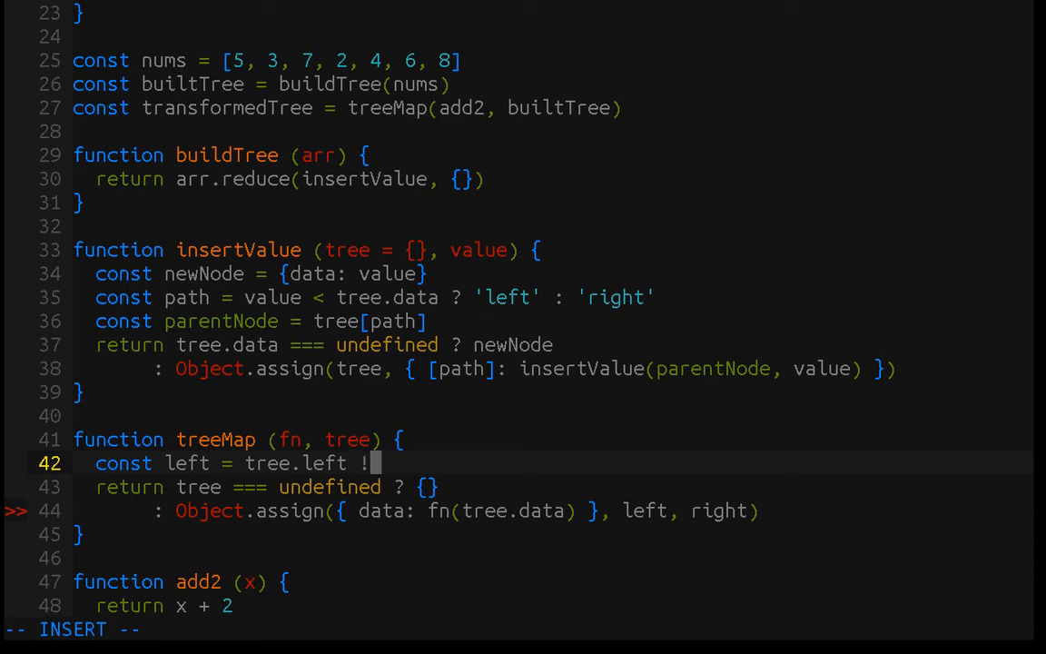
text(==)
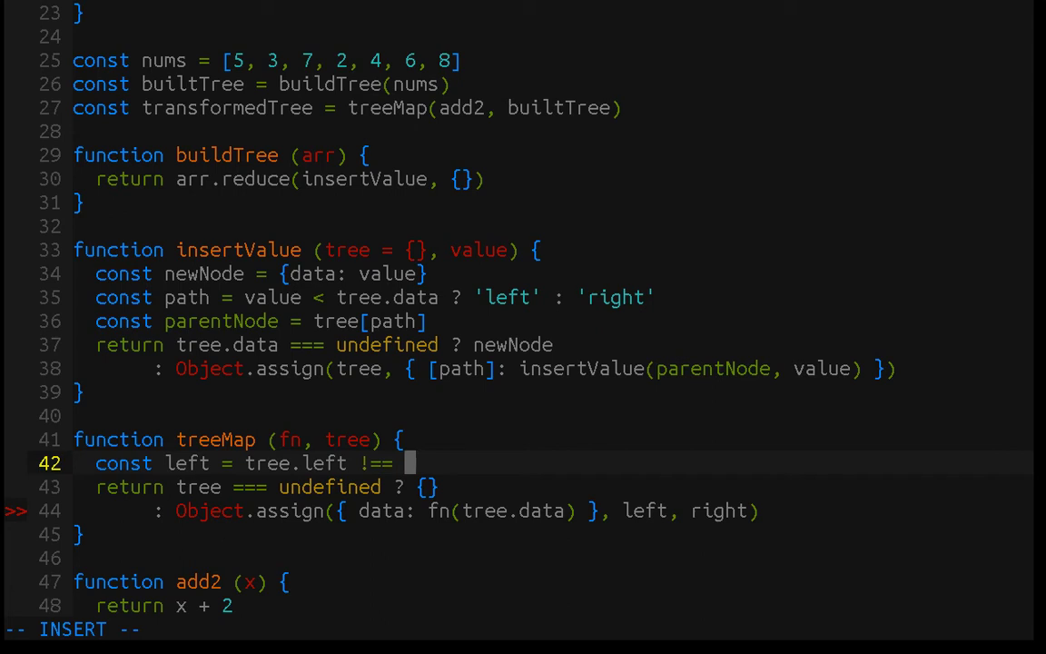
text(undefined)
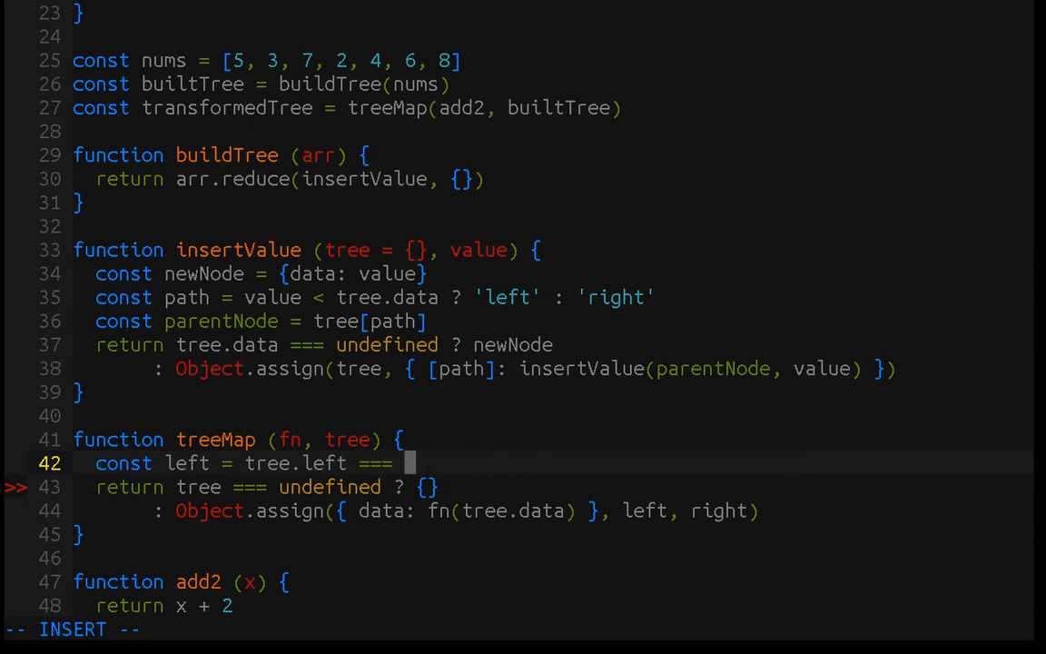
text(undef)
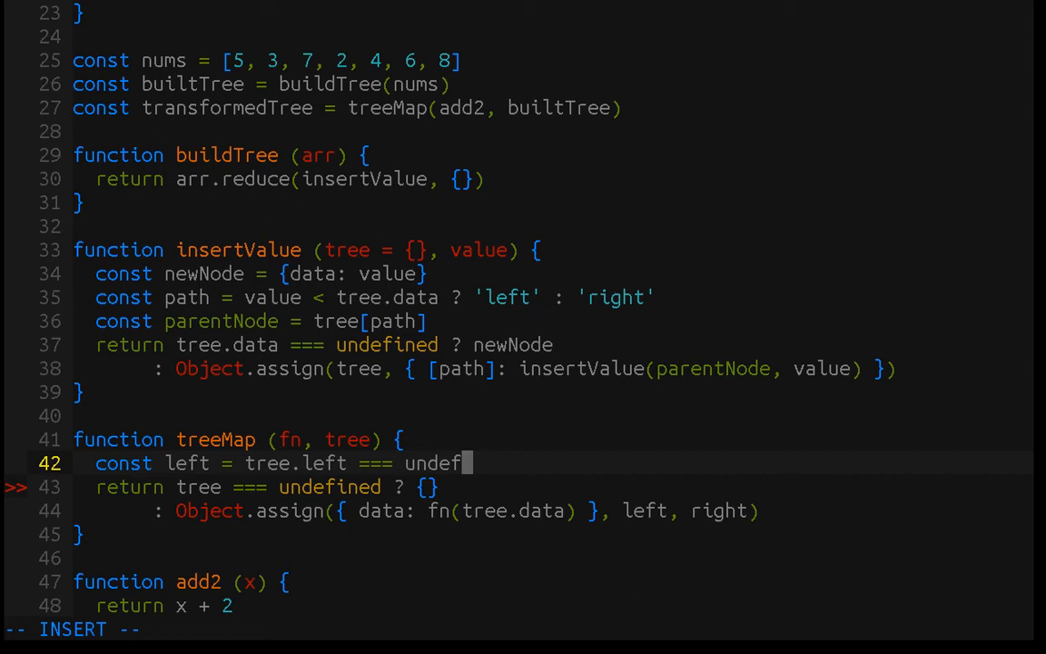
text(ined)
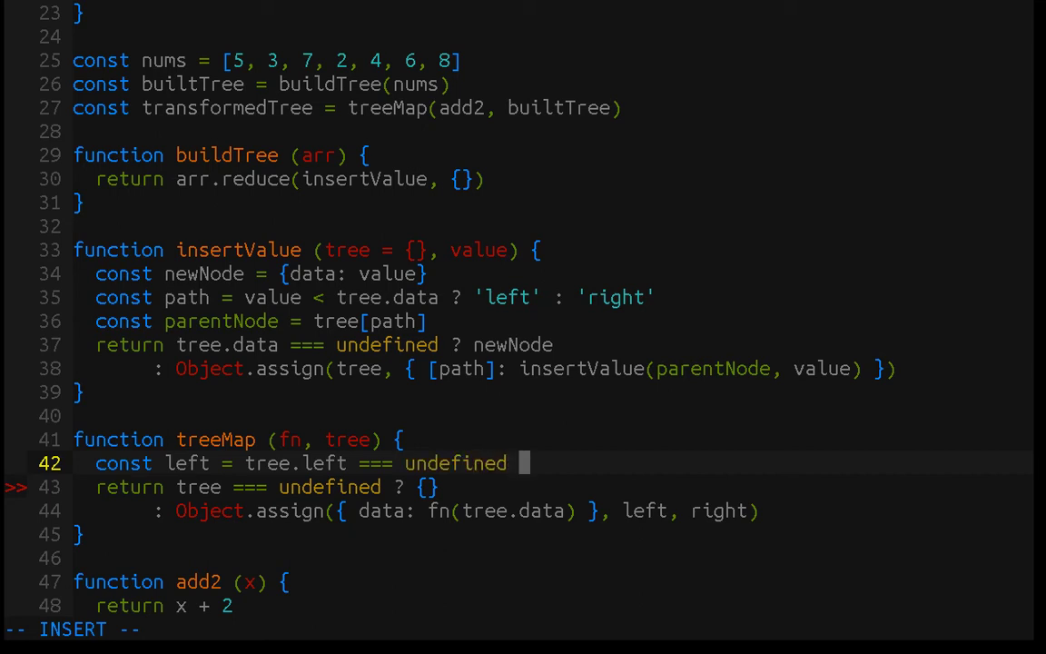
Complete left's ternary: {} or { left: treeMap(fn, tree.left) }
text(?)
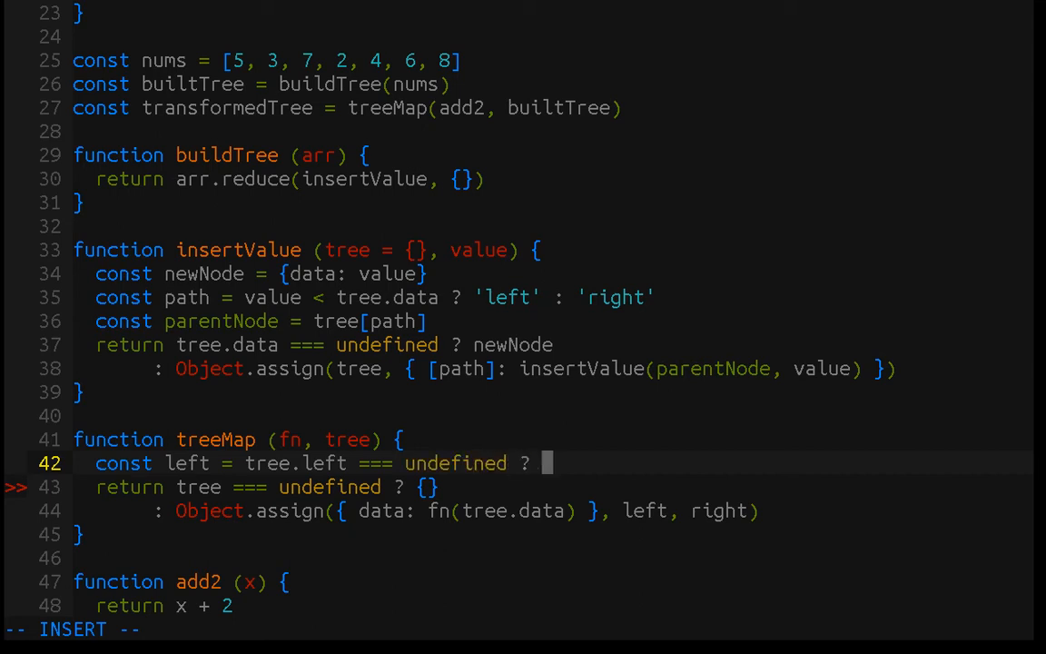
text({ left:)
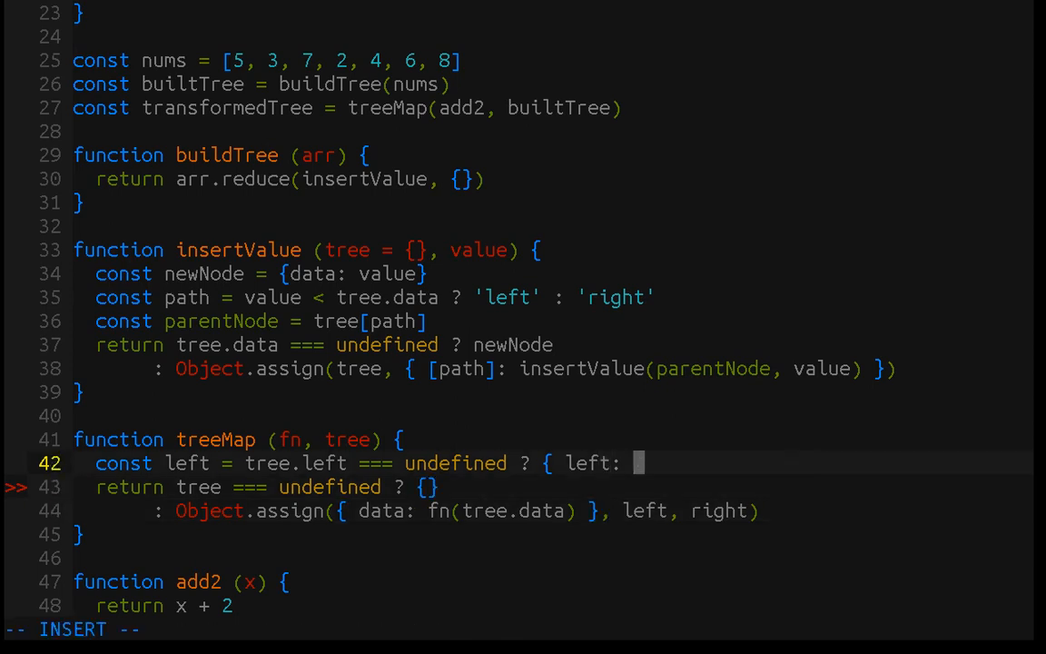
text(tree)
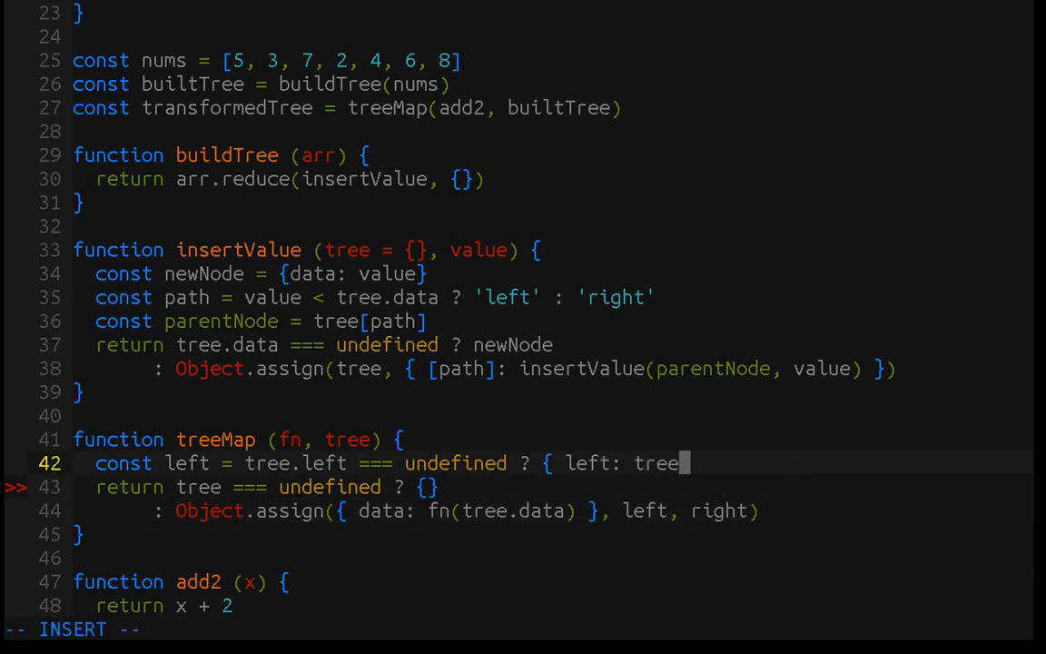
text(Map()
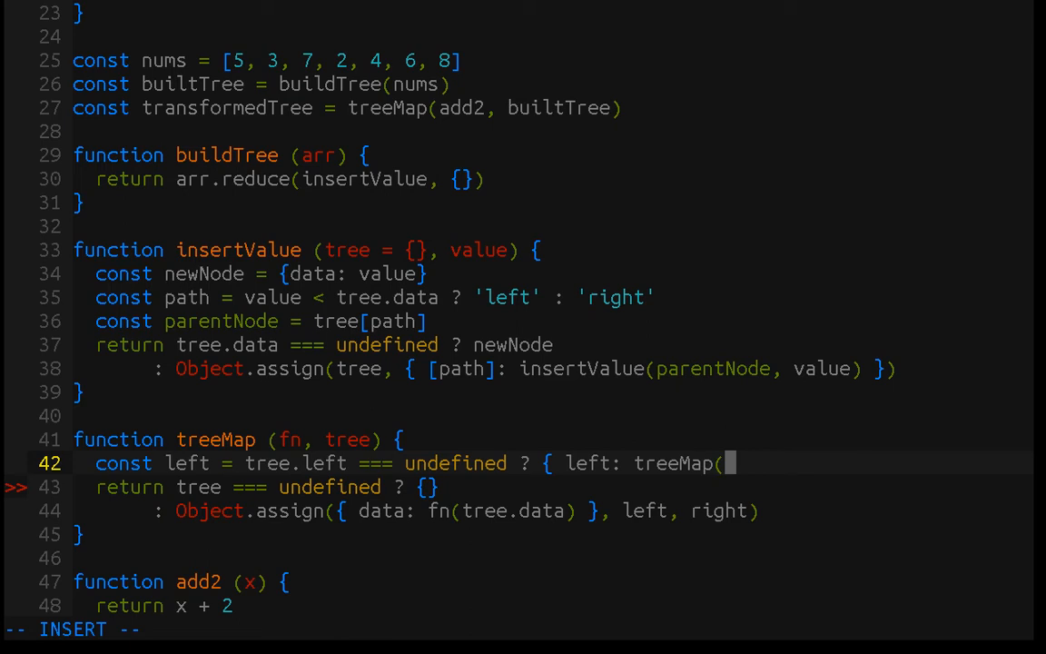
text(fn,)
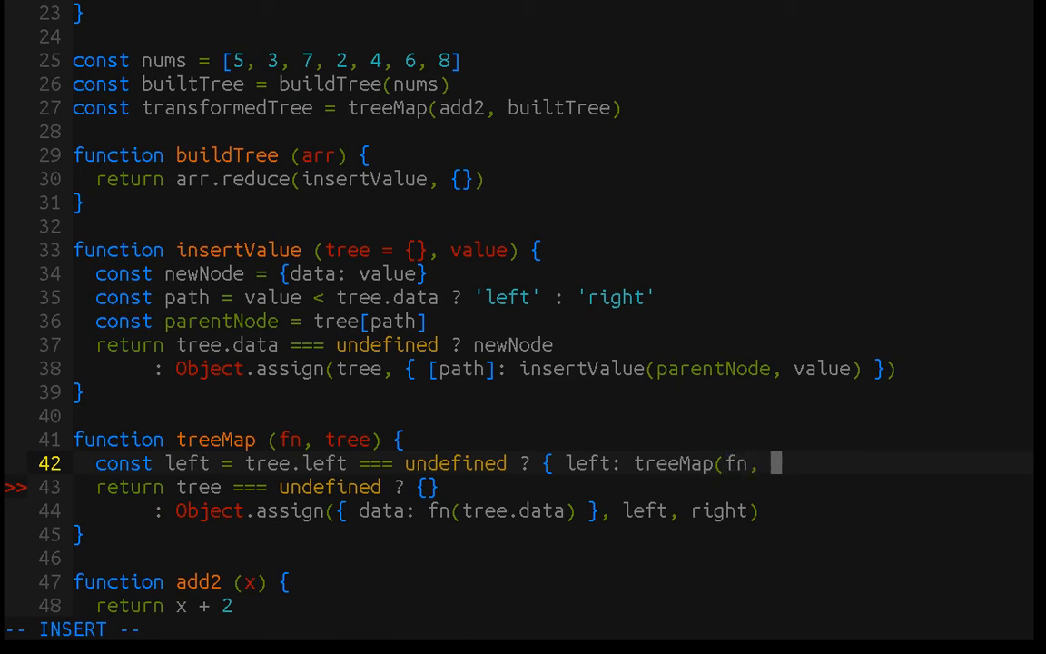
text(tree.left))
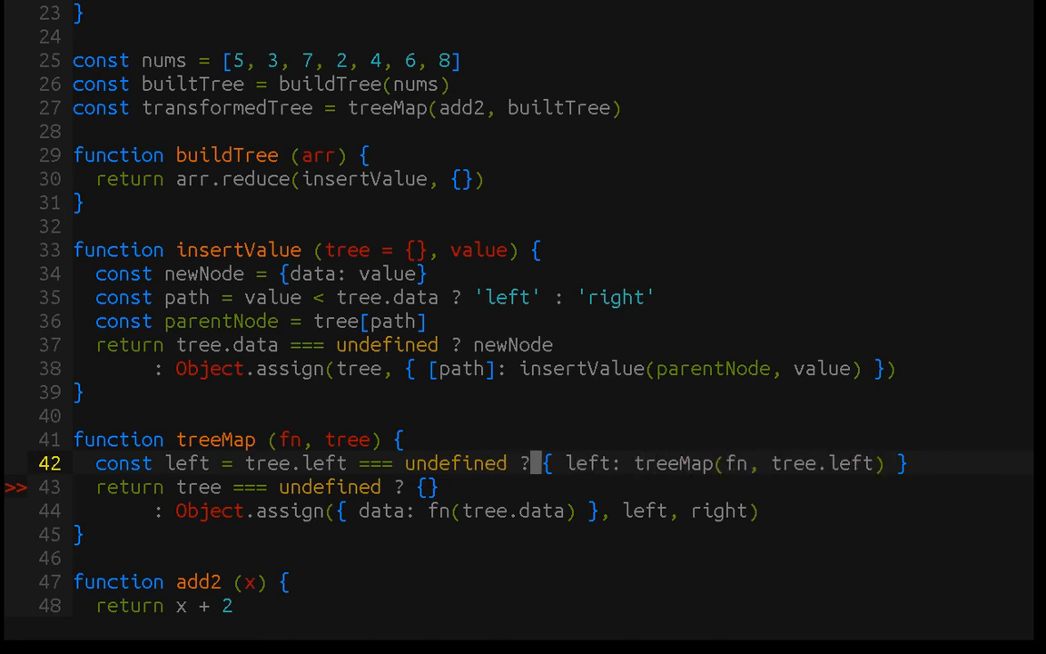
text({} : {)
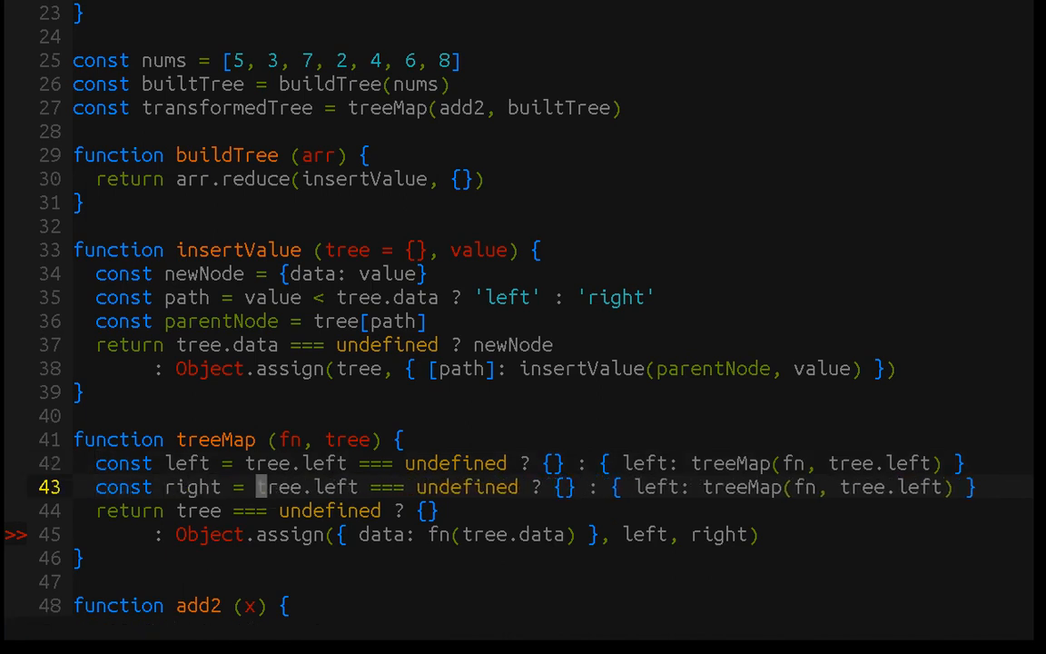
Change left to right on the duplicated line so it maps tree.right
text(rig)
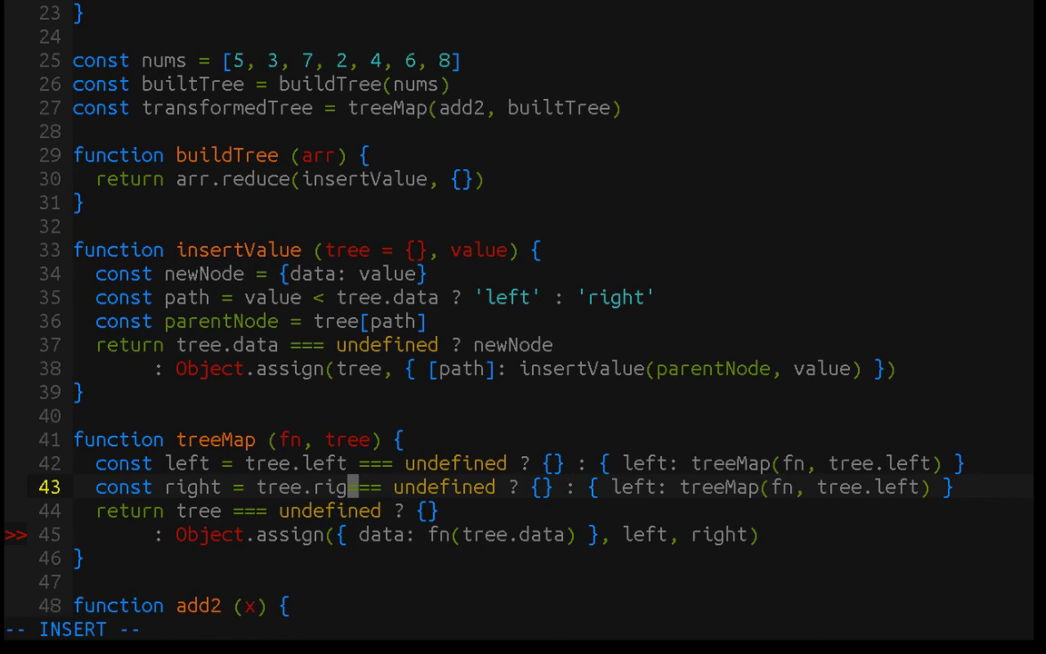
text(ht)
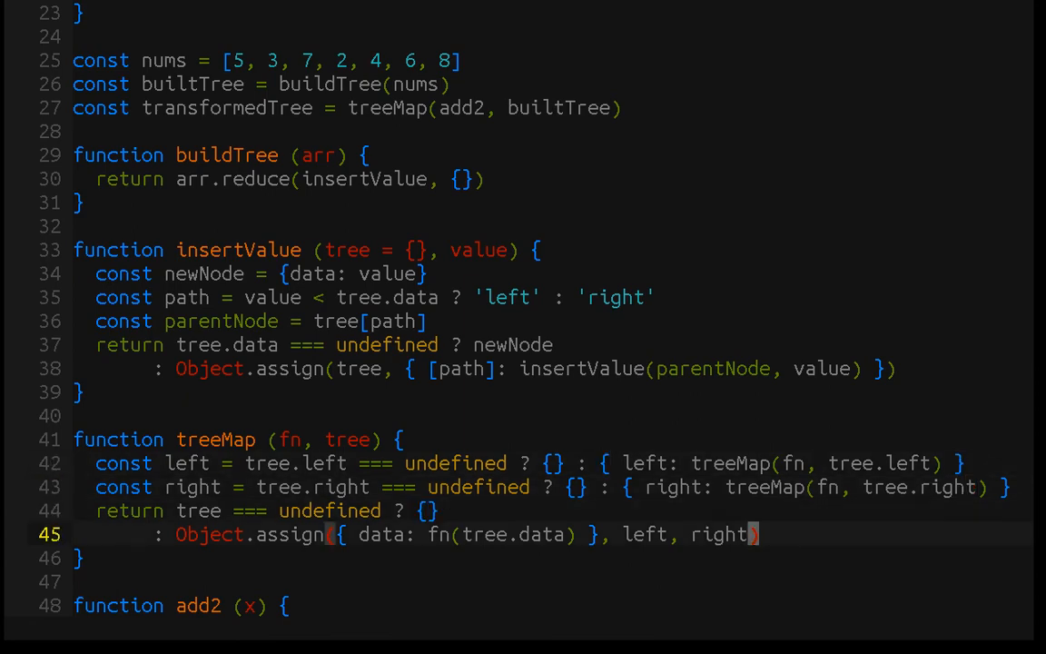
scroll(down, 3)
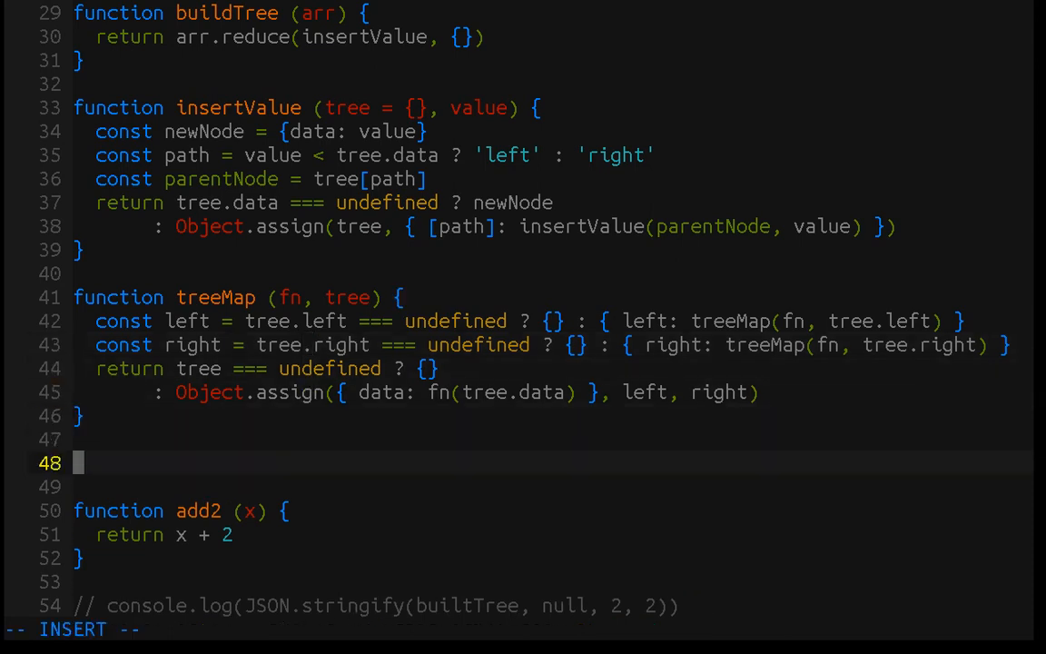
Type branchMap (fn, tree, path) returning {} or { [path]: treeMap(fn, tree[path]) }
text(function branch)
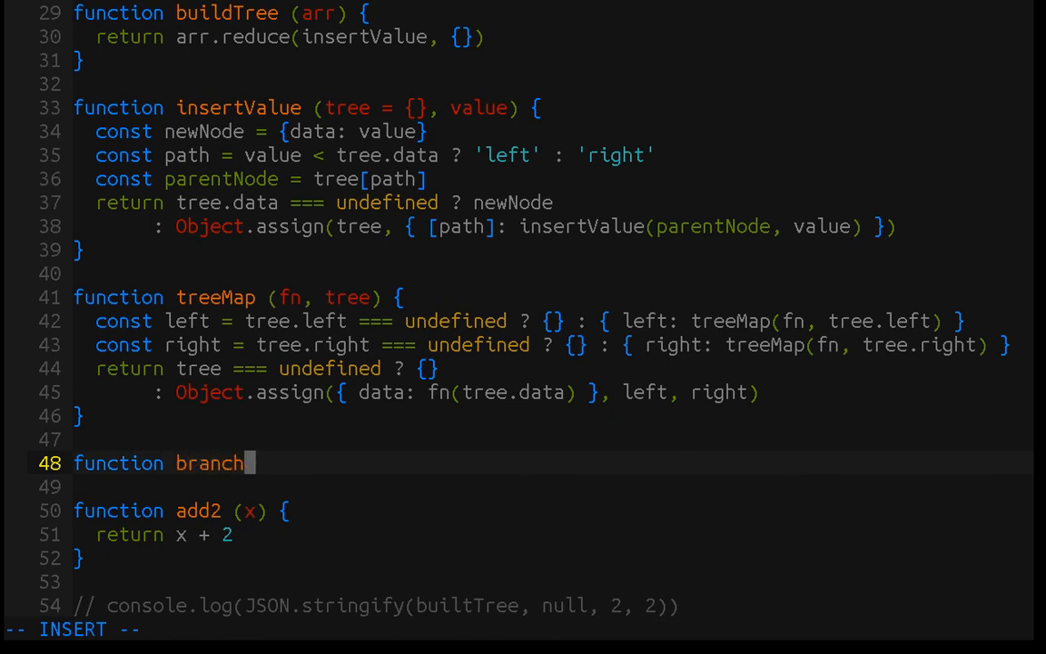
text(Map (fn,)
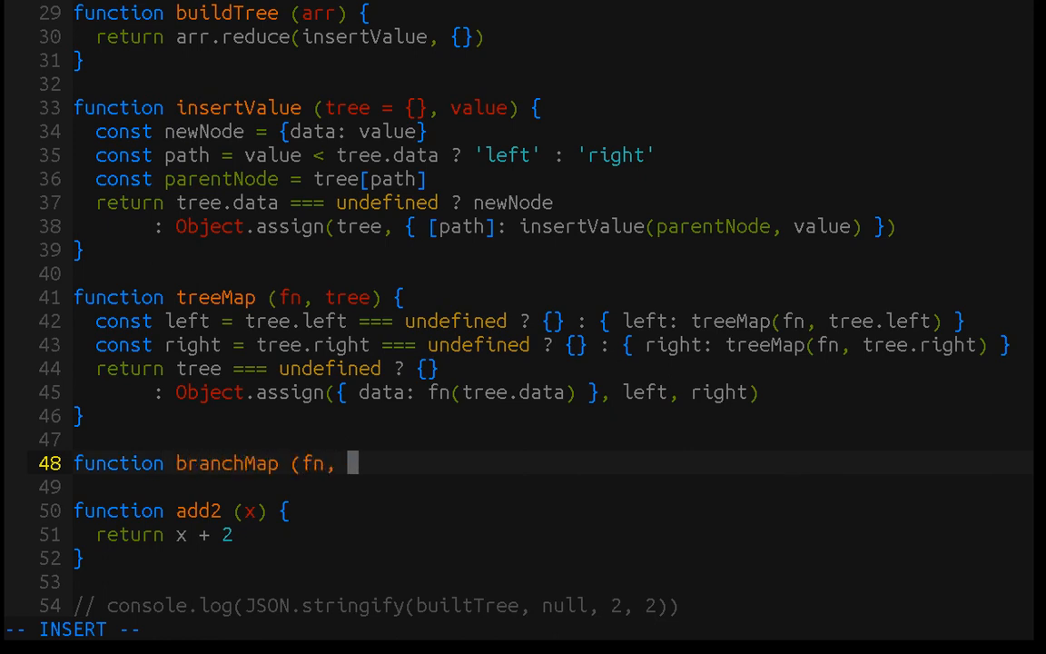
text(tree)
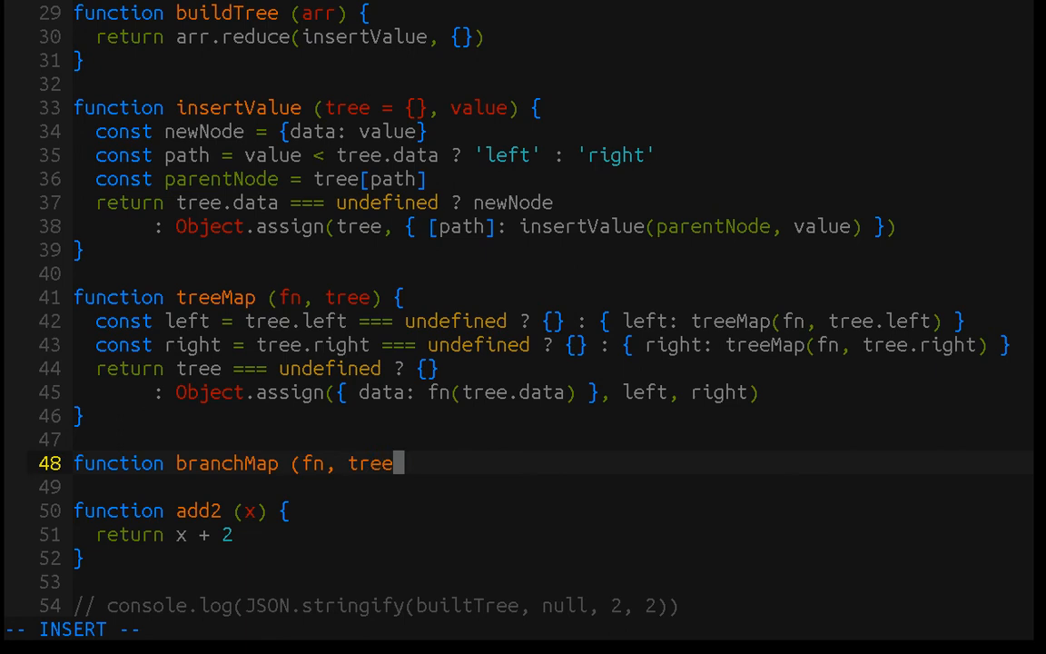
text(,)
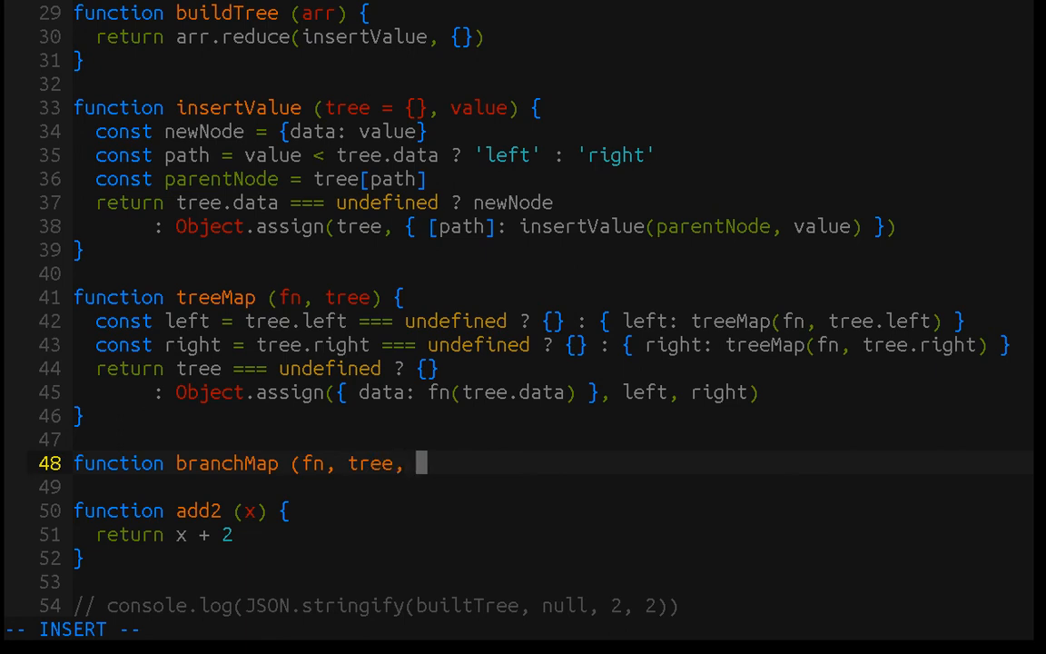
text(path) {)
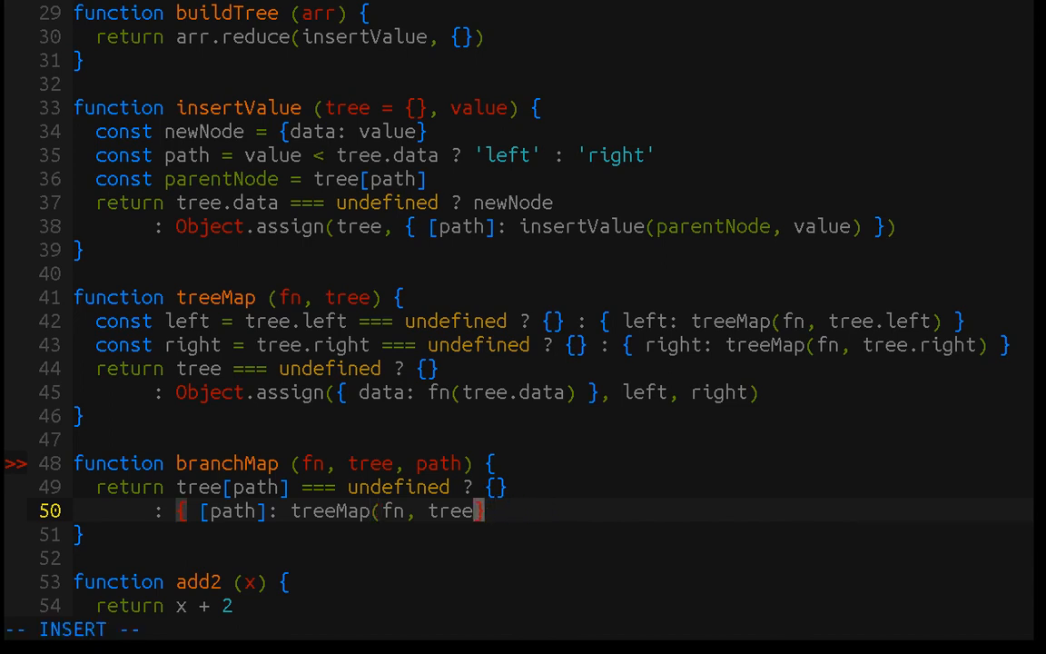
text([path]))
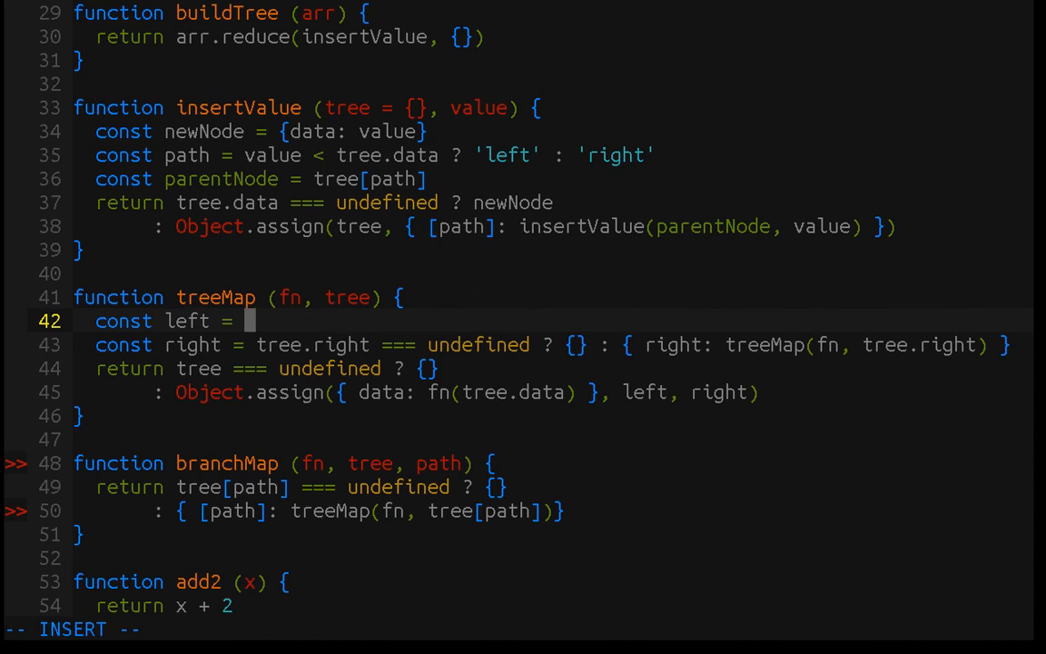
Set left and right to branchMap(fn, tree, 'left') and branchMap(fn, tree, 'right')
text(branch)
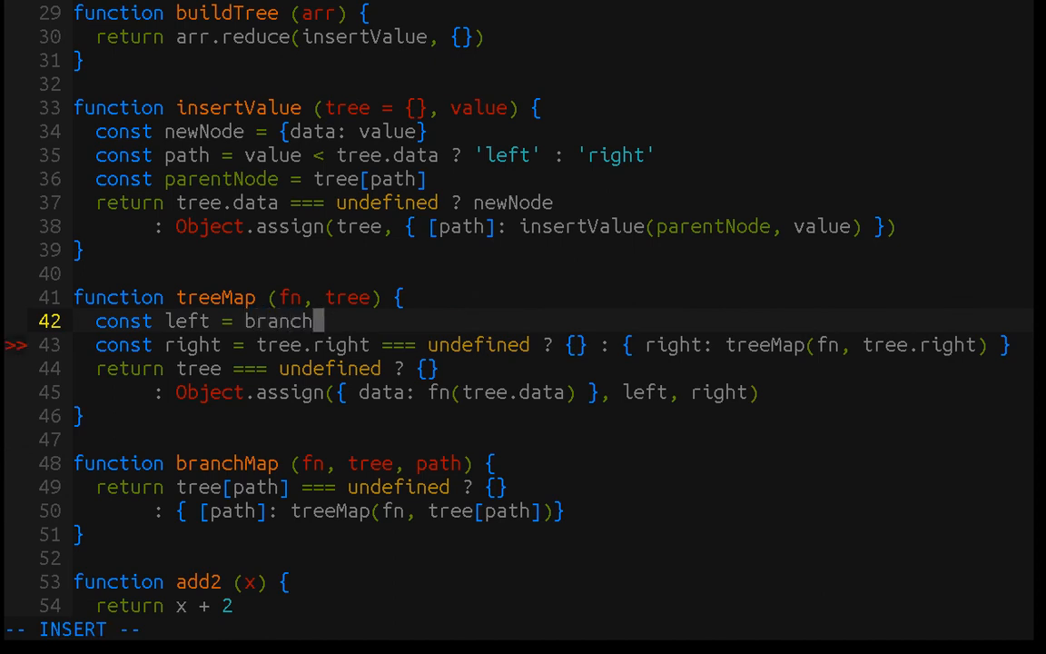
text(Map()
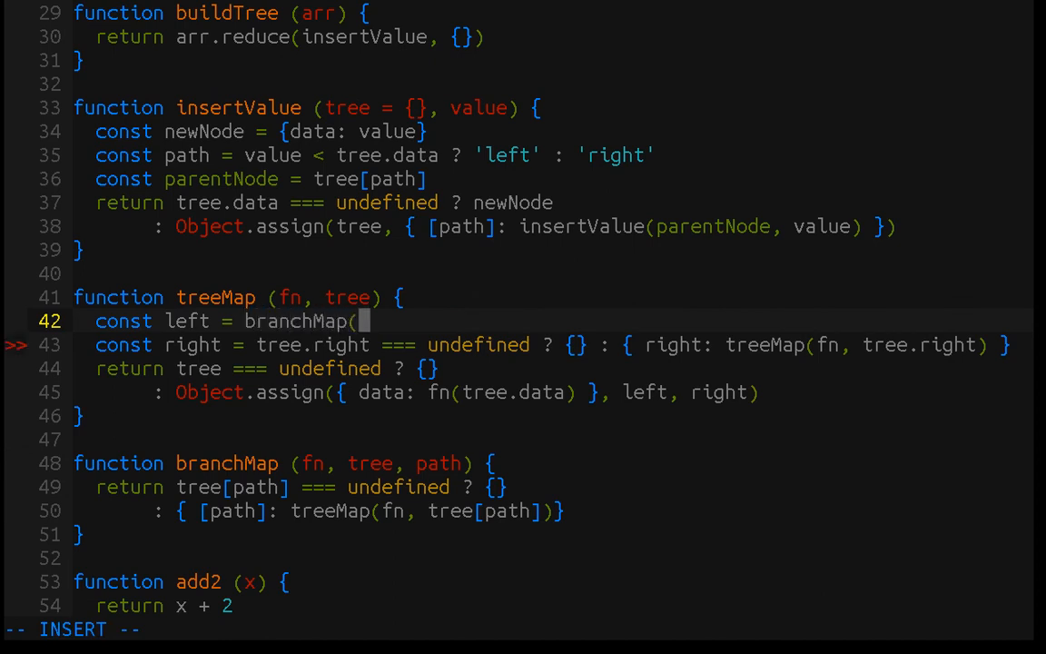
text(fn, tree,)
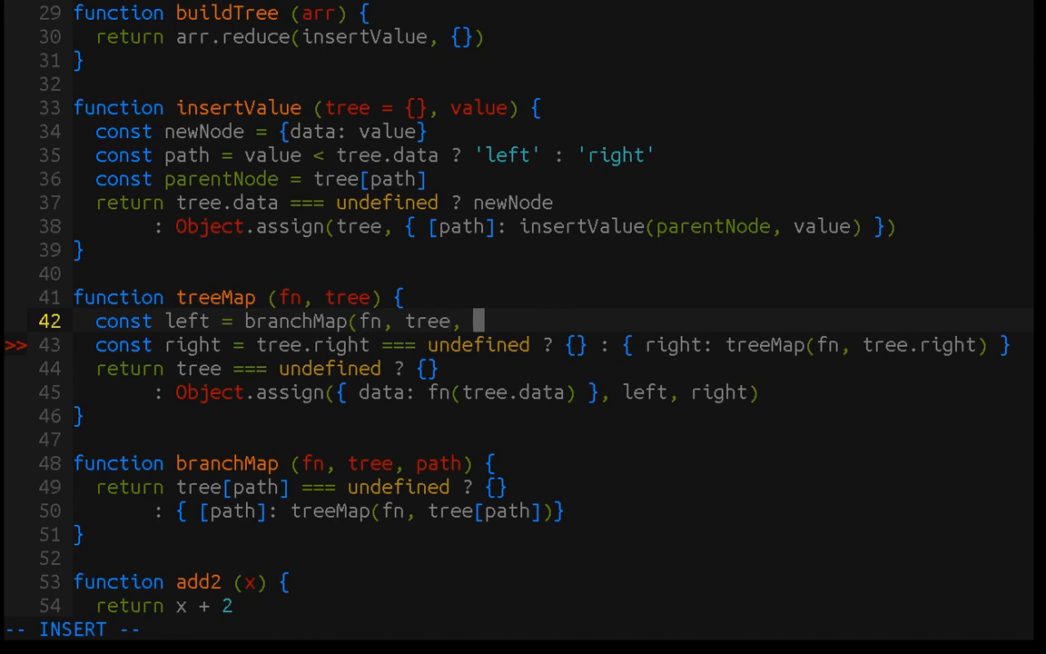
text('left)
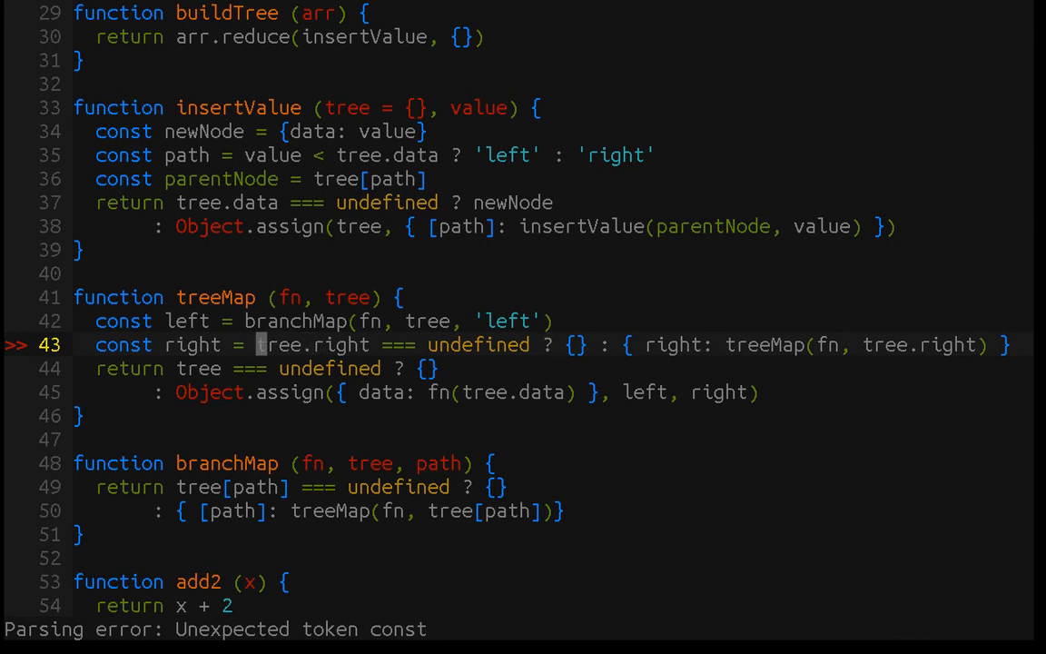
text(branchMap(fn, tree, 'left'))
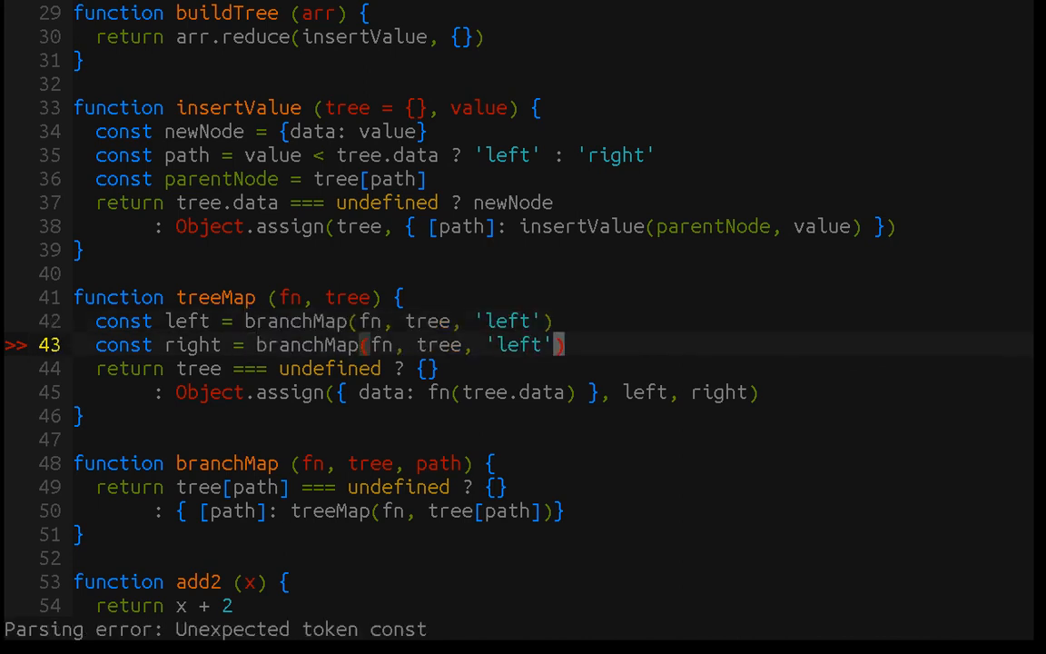
text(rg)
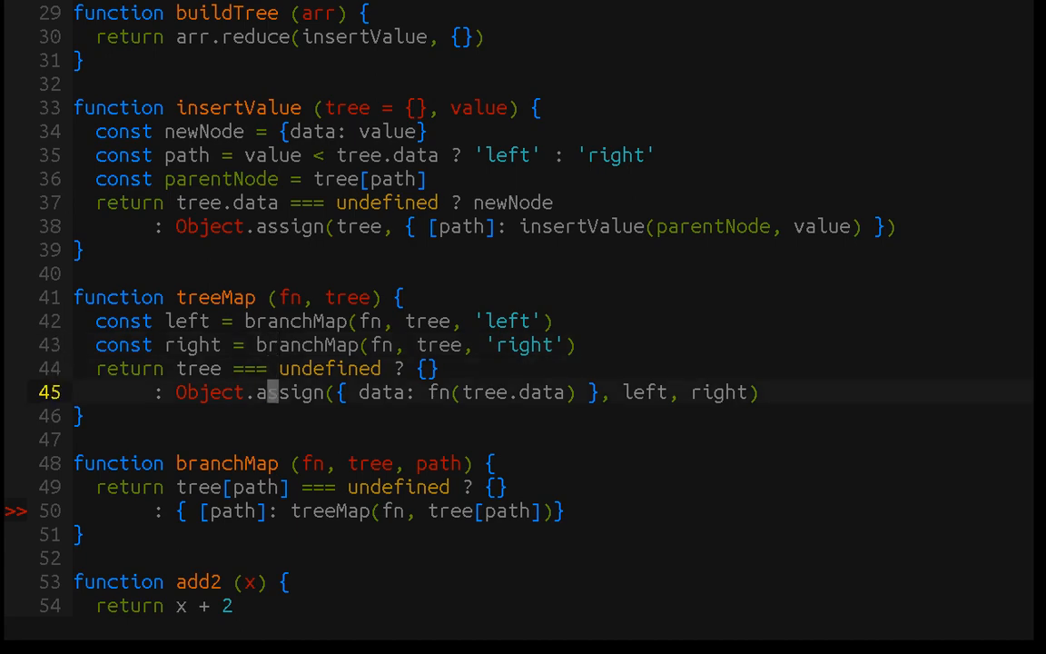
Execute the script in the shell with ':!node run'
text(:!node run)
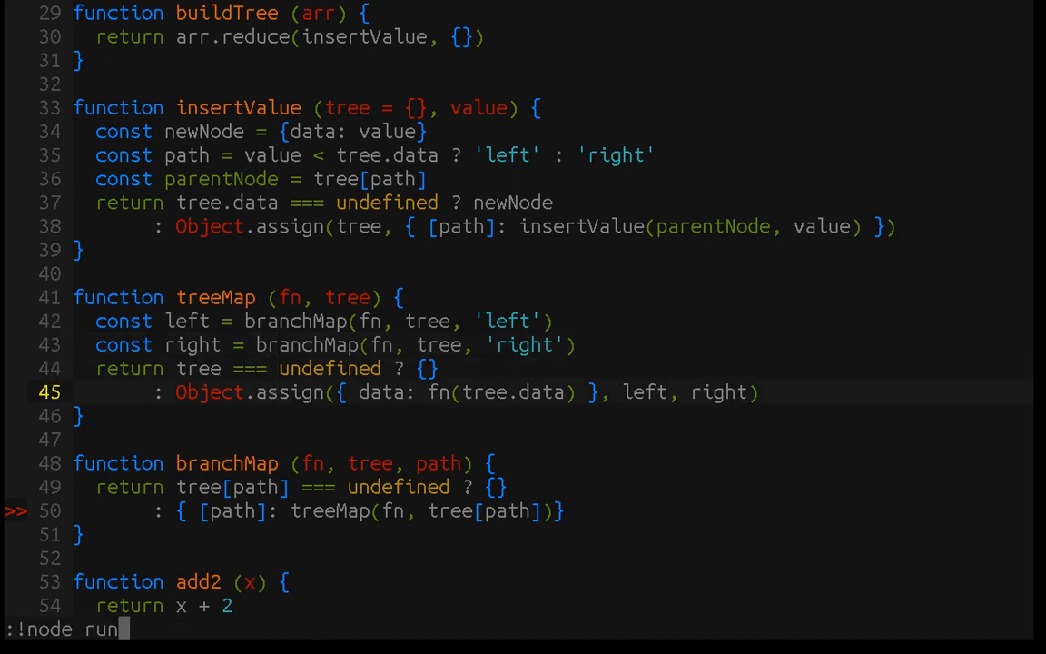
key(Enter)
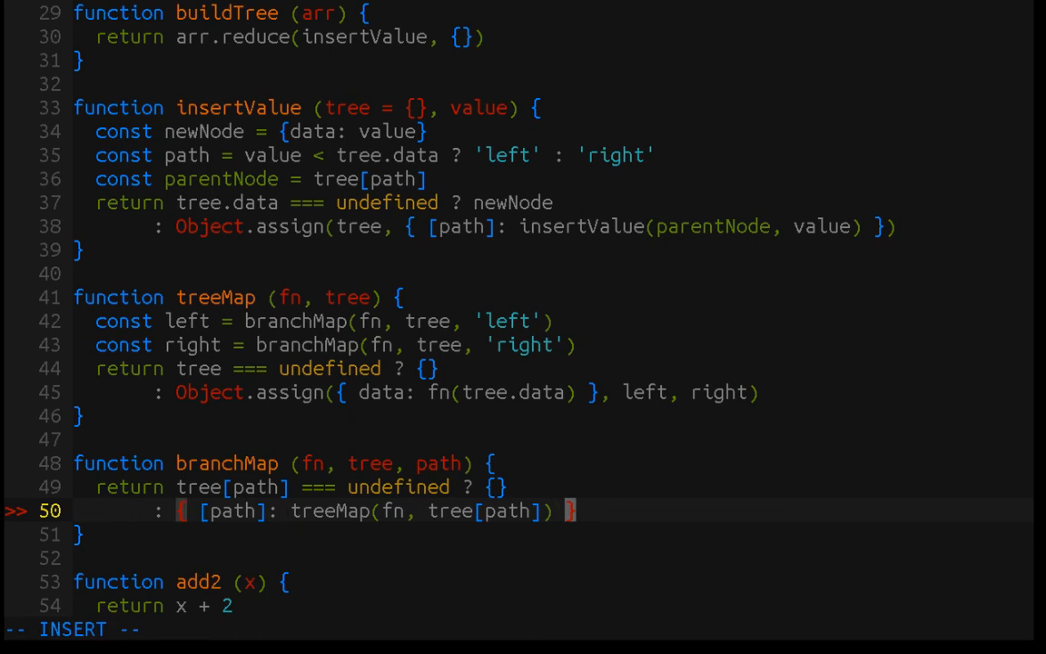
Leave insert mode after spacing branchMap's closing brace and scroll down the file
key(Escape)
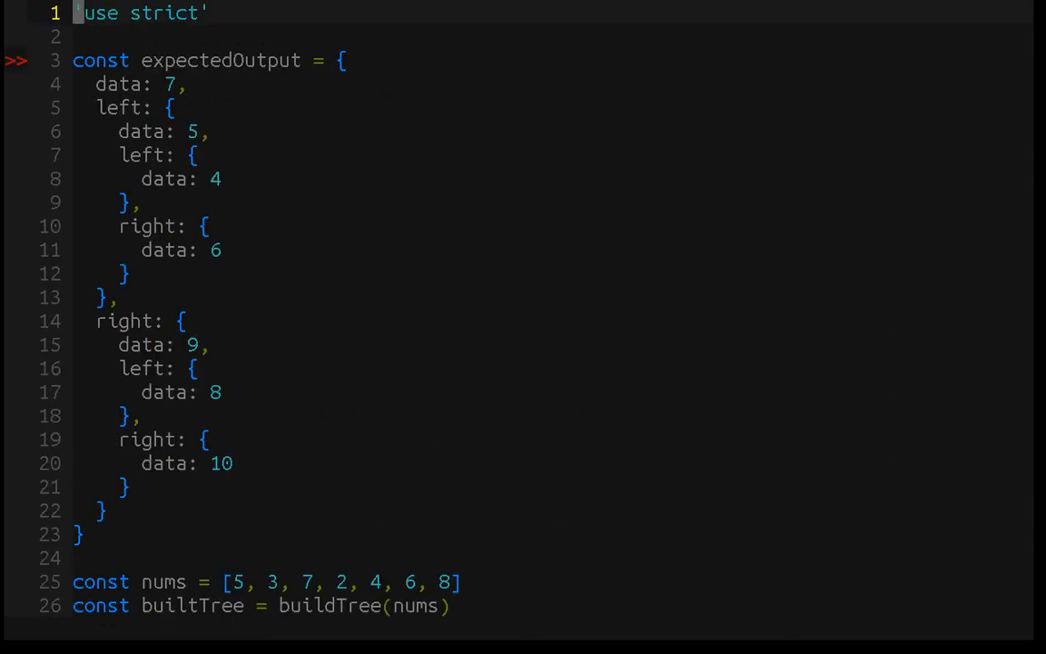
scroll(down, 3)
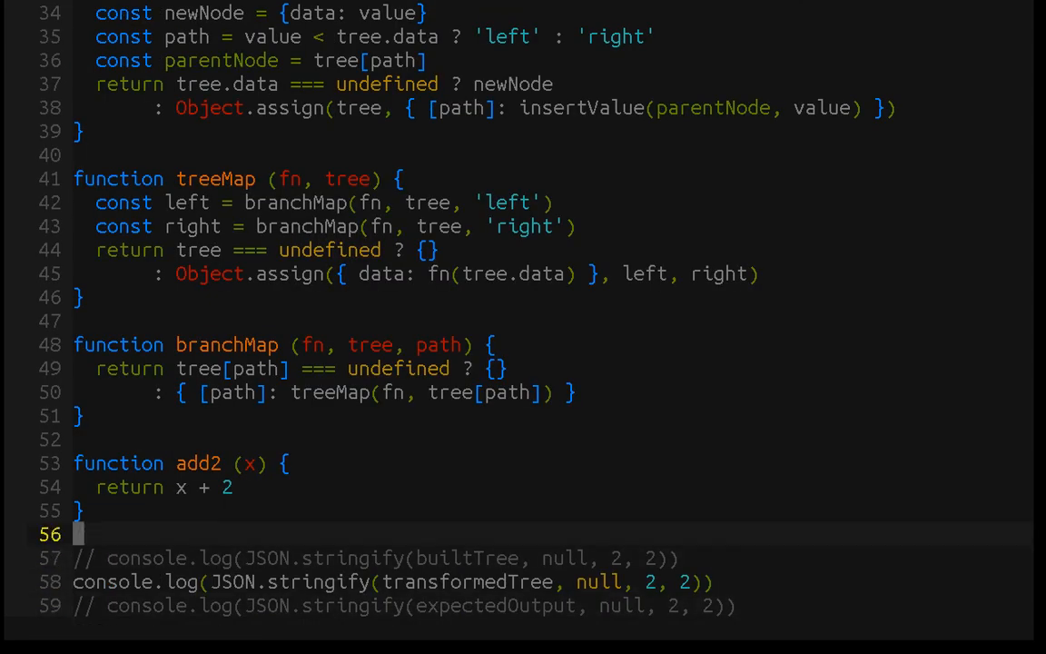